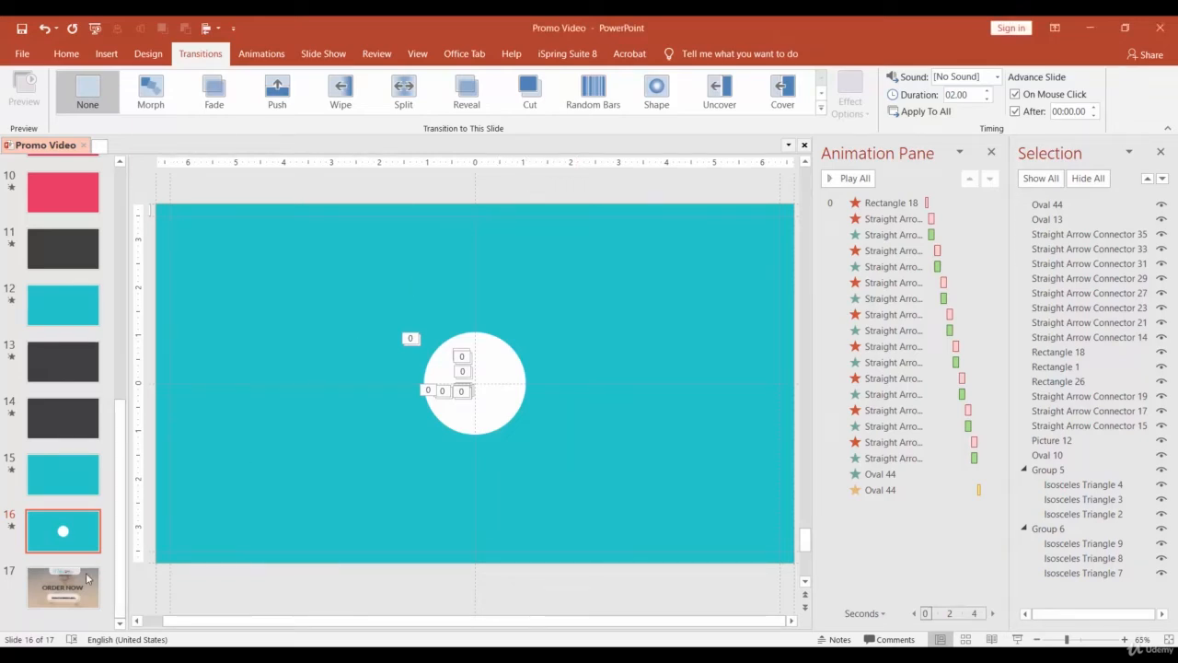
Go to the final ORDER NOW slide (slide 17) ready to insert a shape
left_click(63, 588)
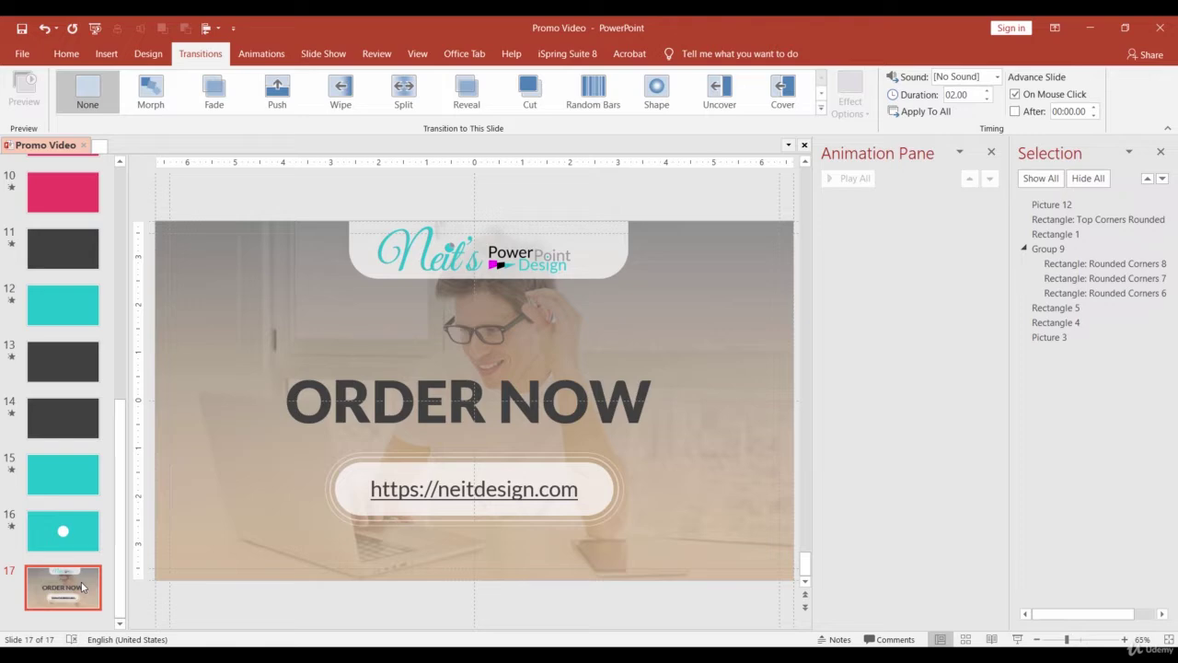
left_click(104, 54)
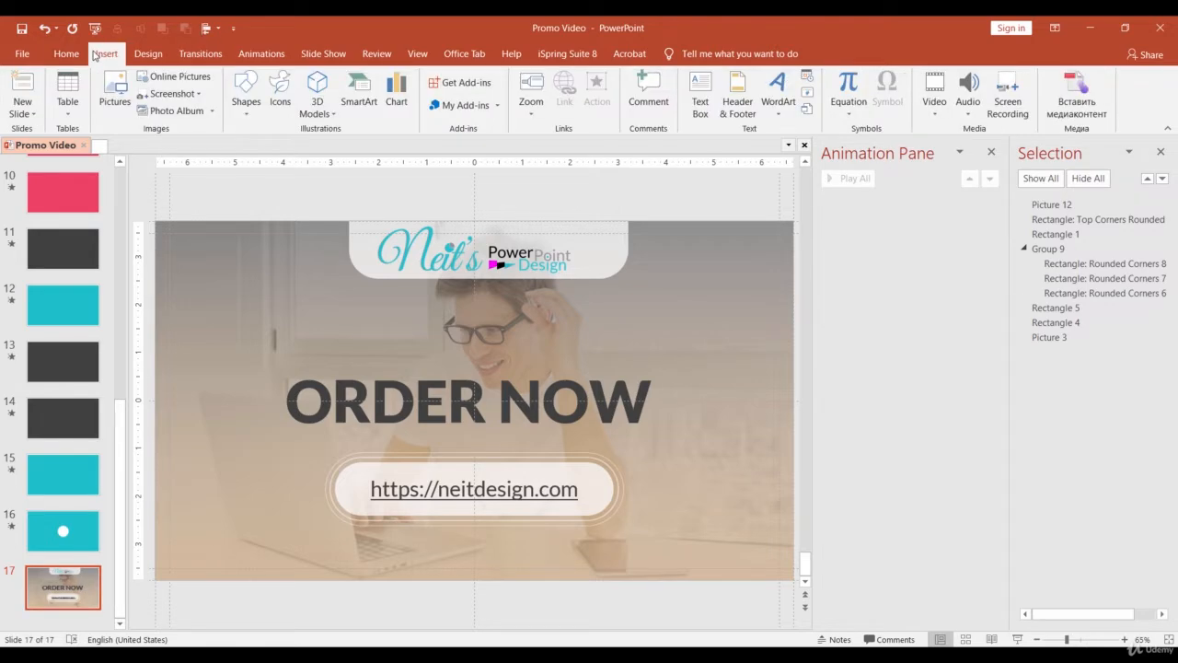
Draw a full-slide white rectangle with a Zoom exit, With Previous, duration 0.25 s
left_click(244, 88)
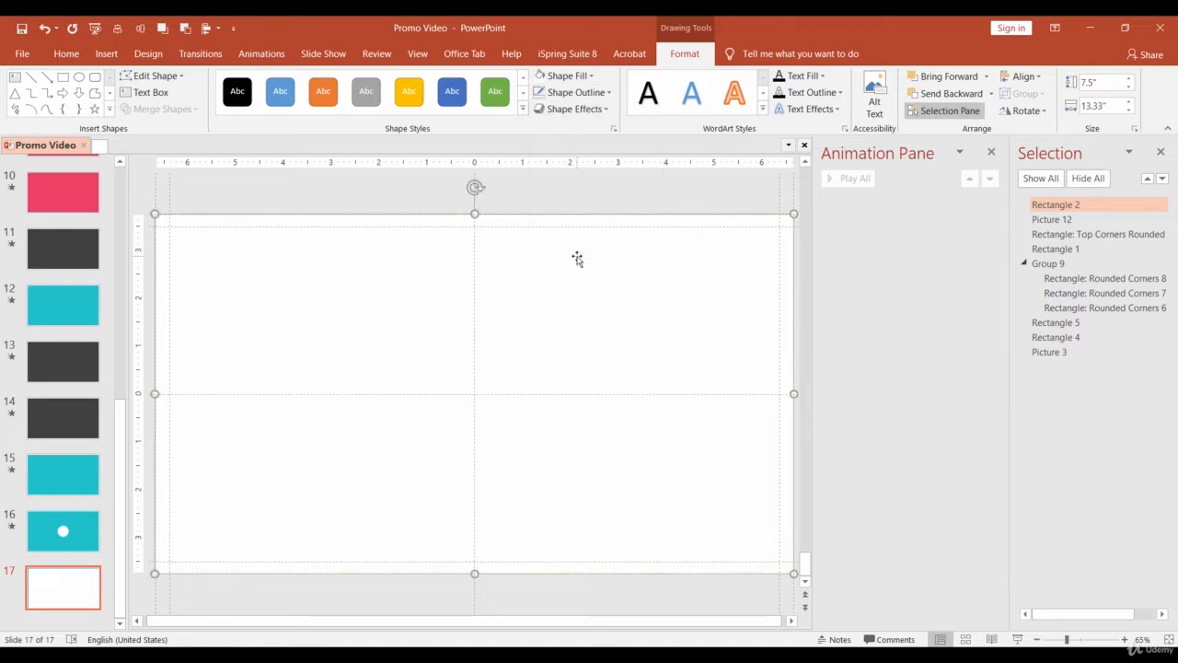
mouse_move(262, 54)
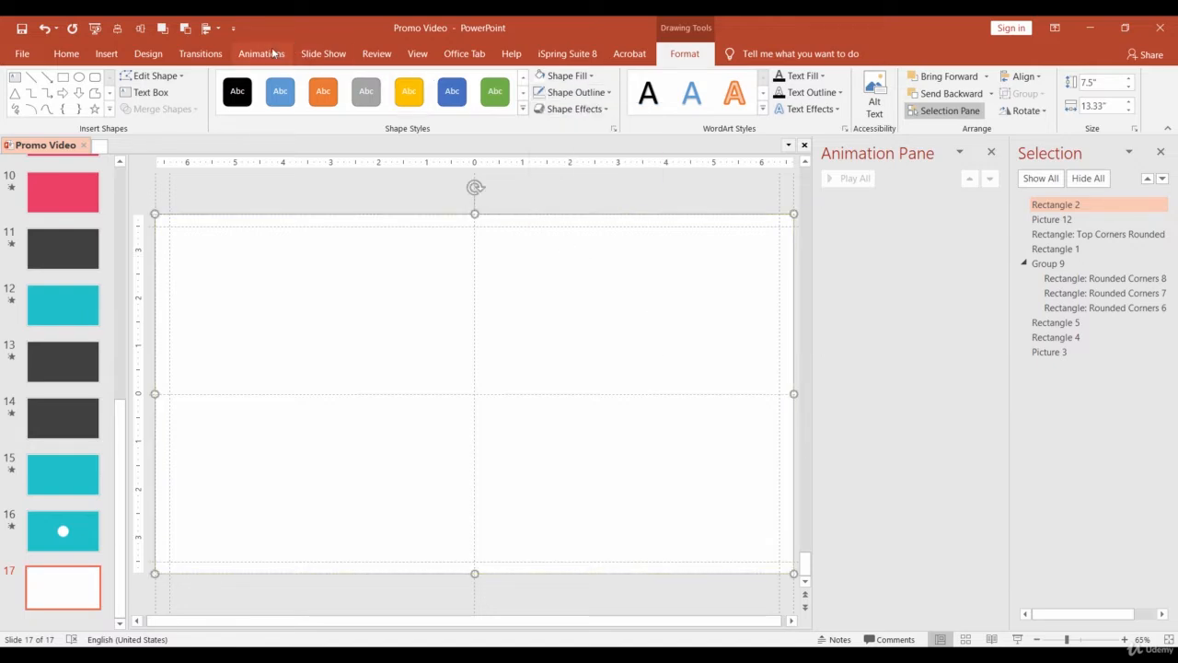
left_click(782, 92)
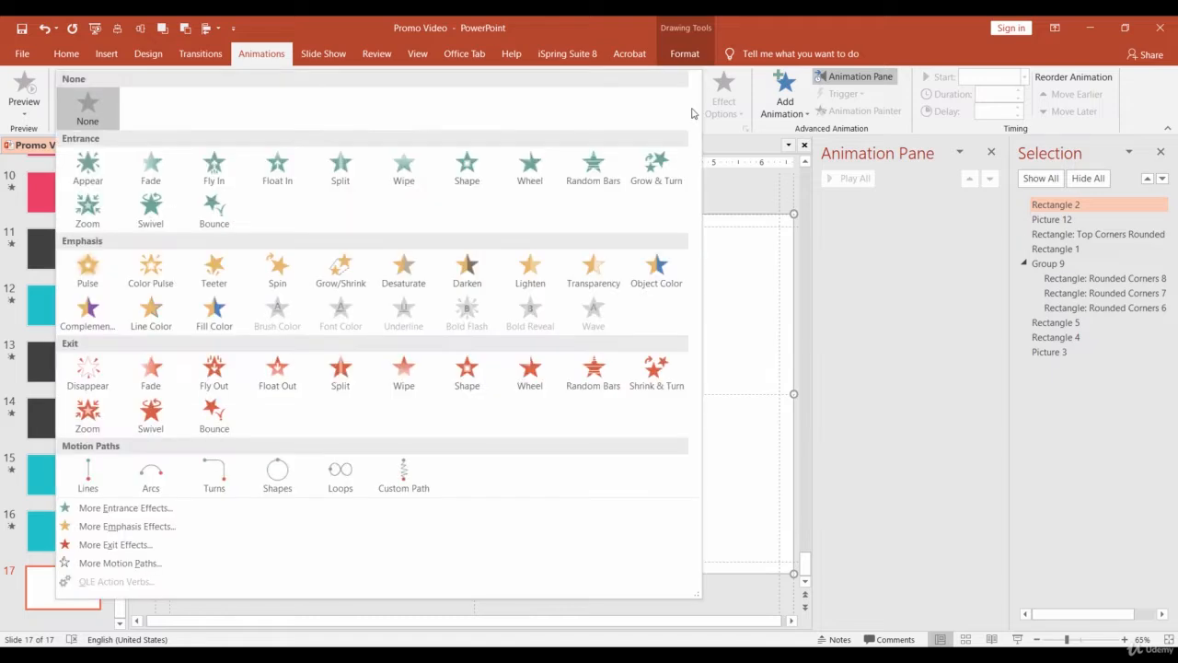
left_click(88, 212)
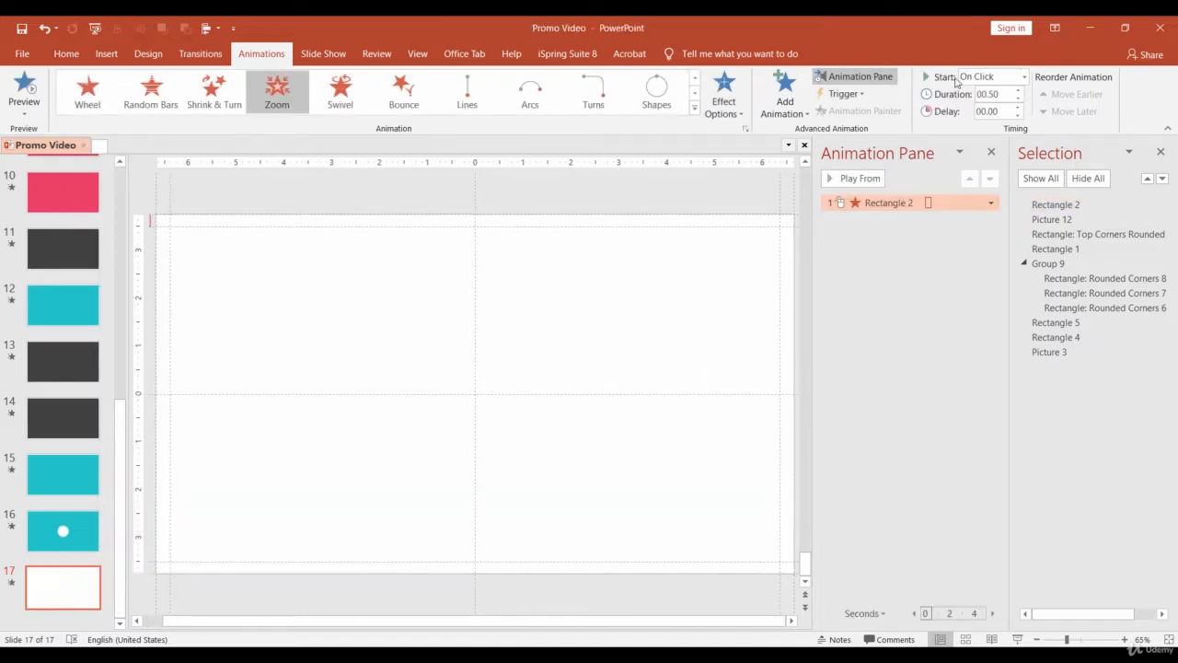
left_click(990, 78)
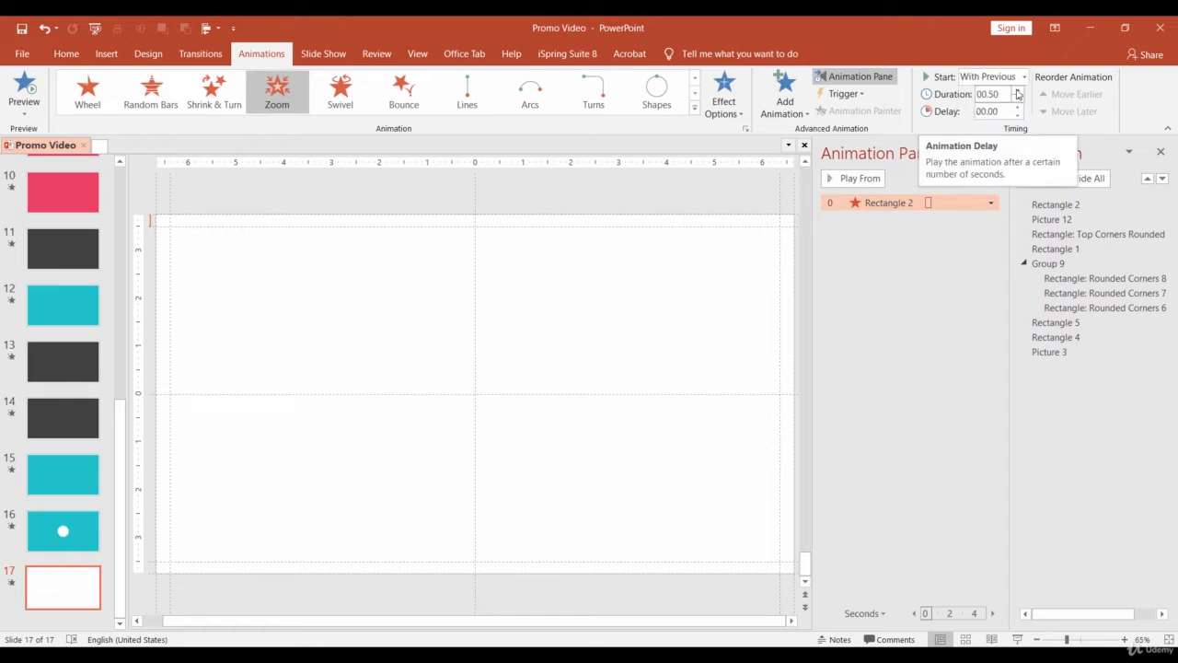
left_click(1018, 96)
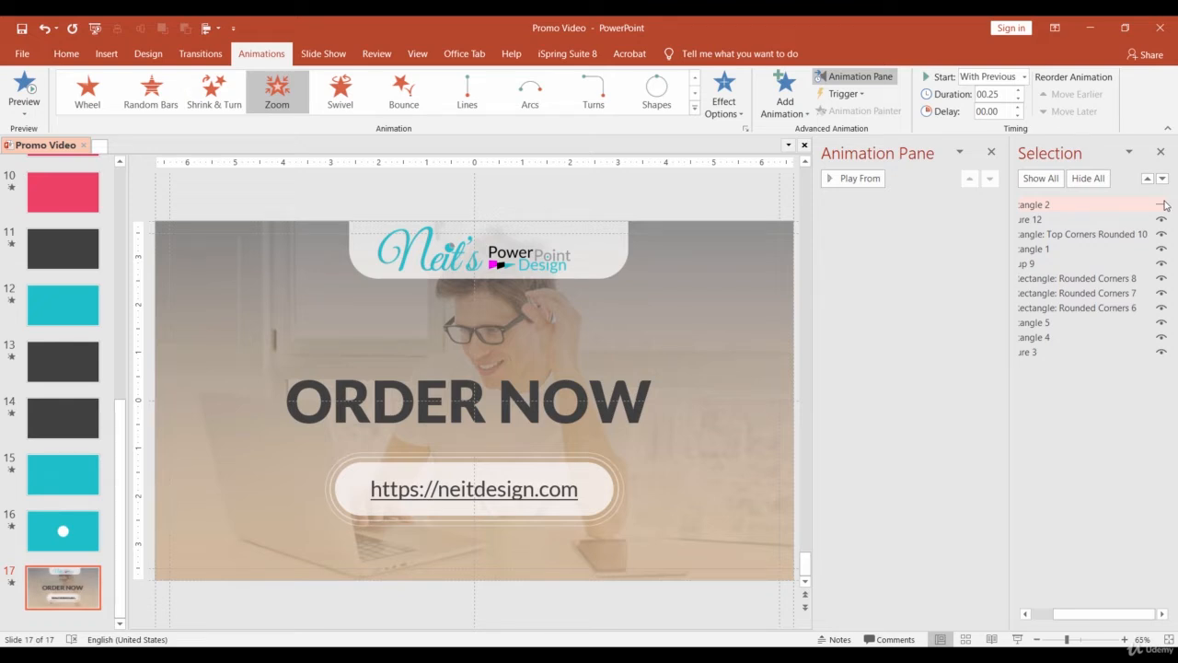
Give the background photo a 5-second Grow/Shrink to 110%, starting With Previous
left_click(1028, 352)
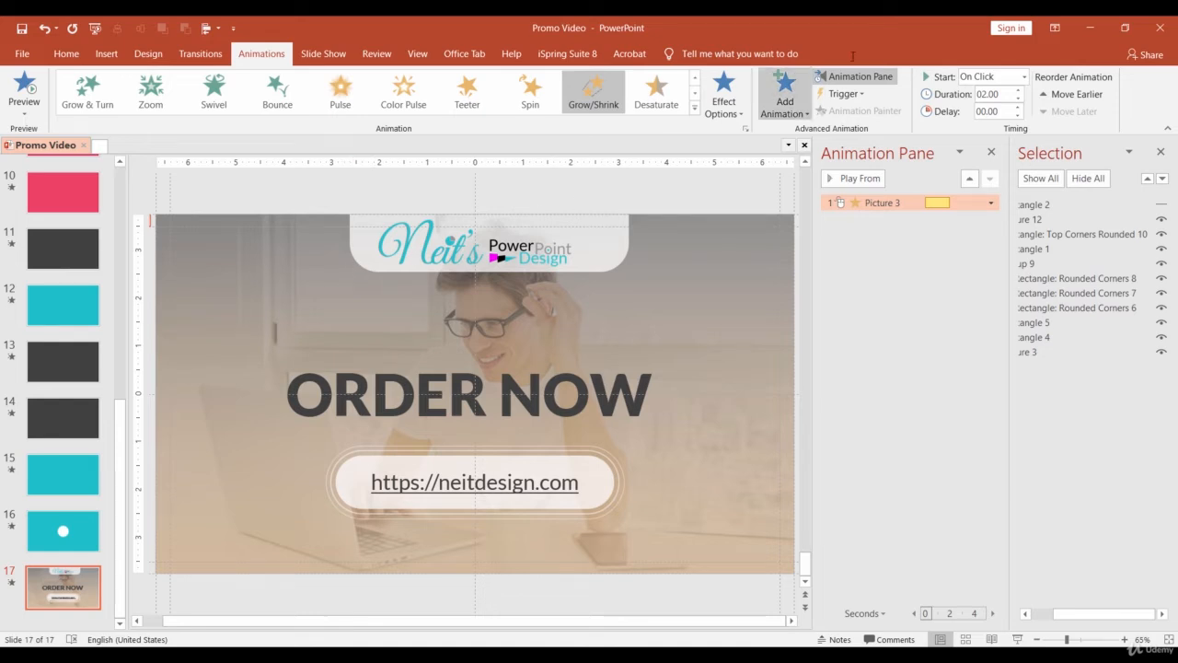
left_click(990, 77)
type("05")
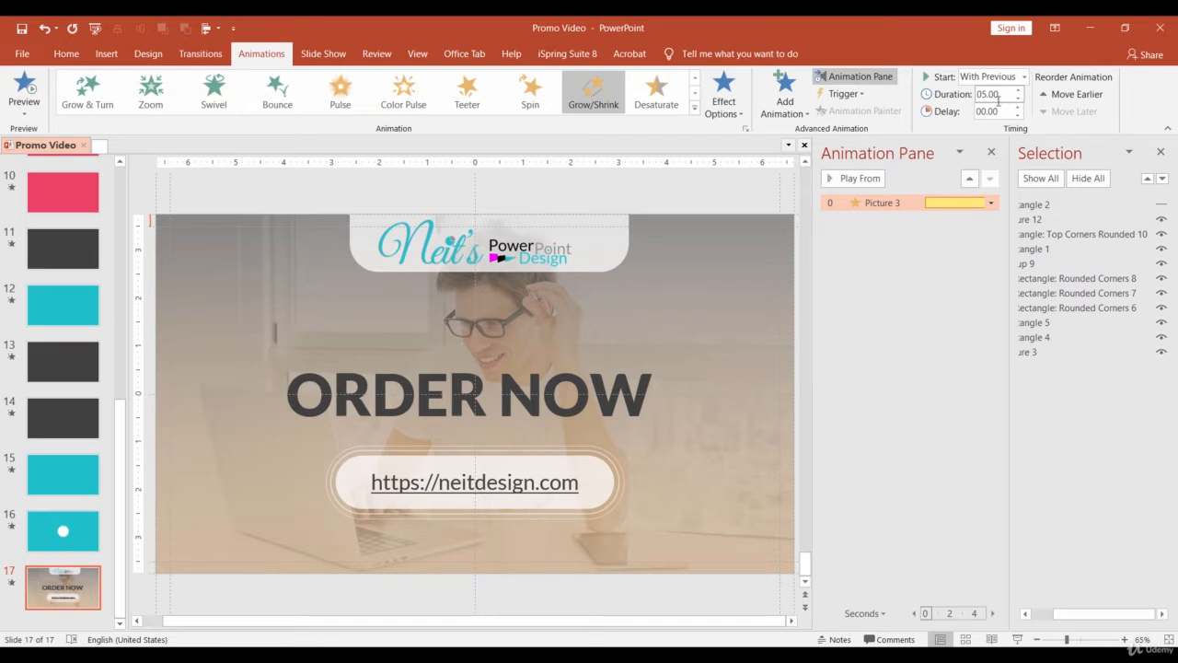
left_click(991, 202)
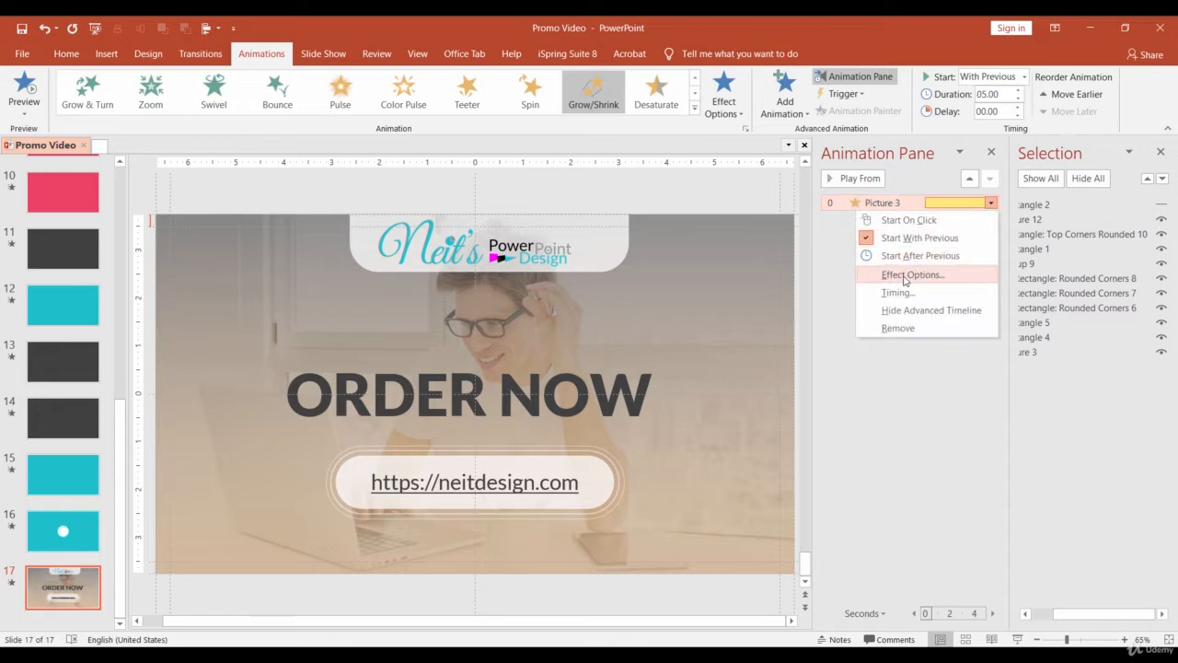
left_click(913, 274)
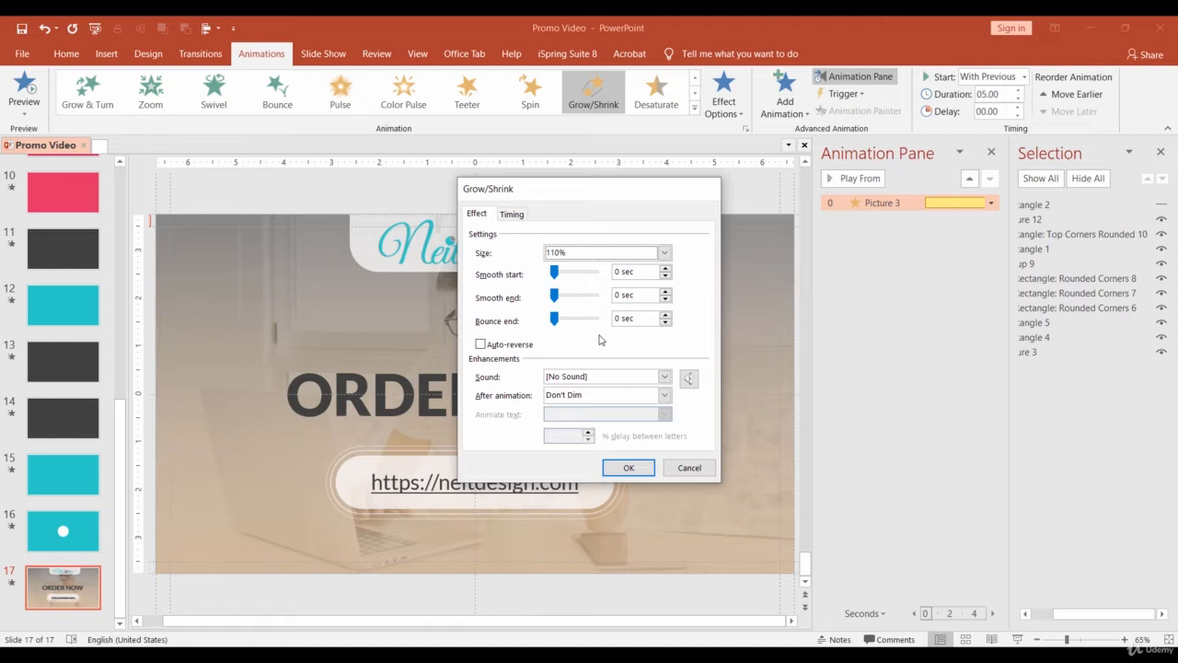
left_click(629, 468)
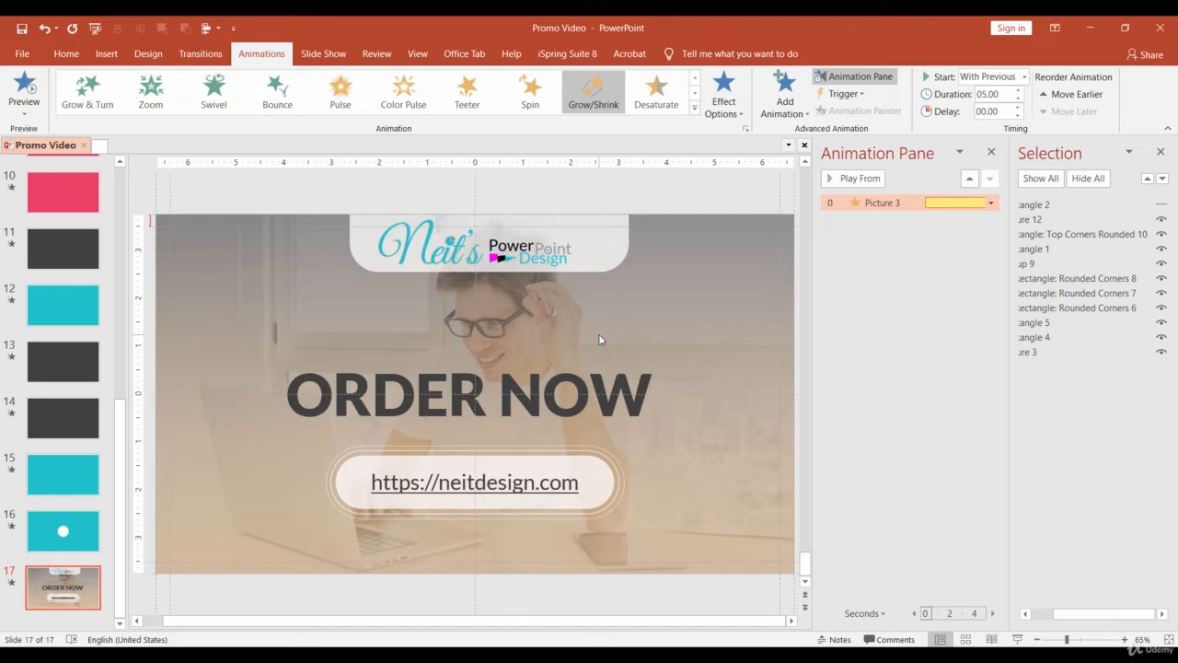
mouse_move(579, 468)
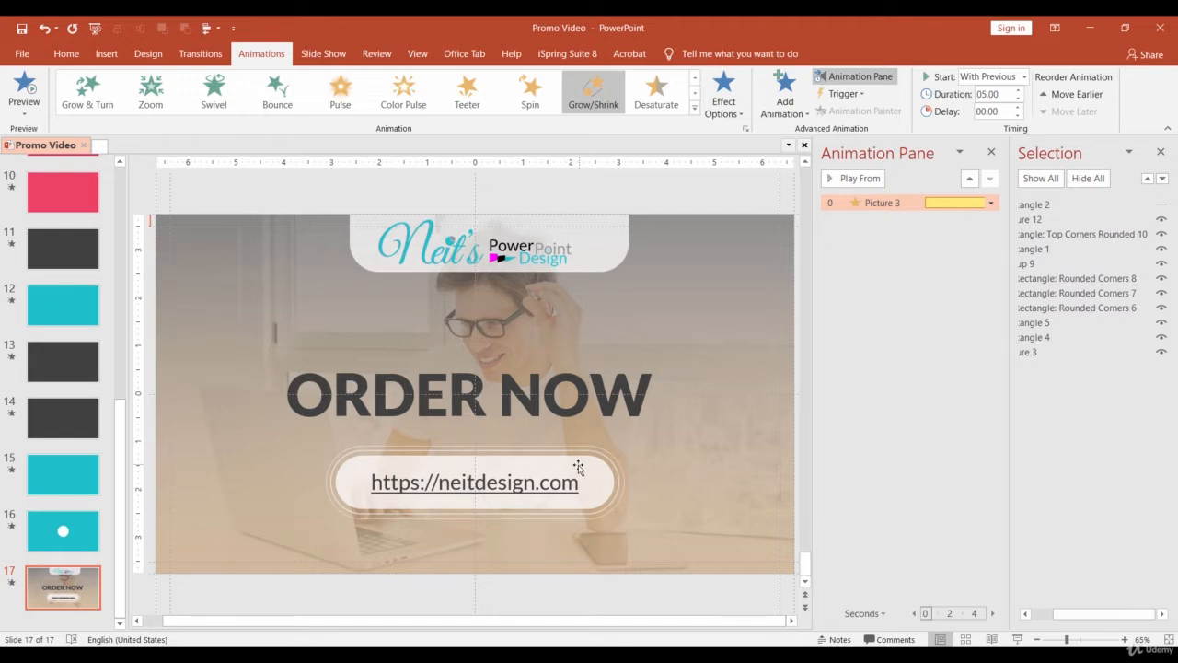
Give the two rounded shapes around the web address a Pulse, With Previous, 0.25 s delay
key("ctrl+shift+g")
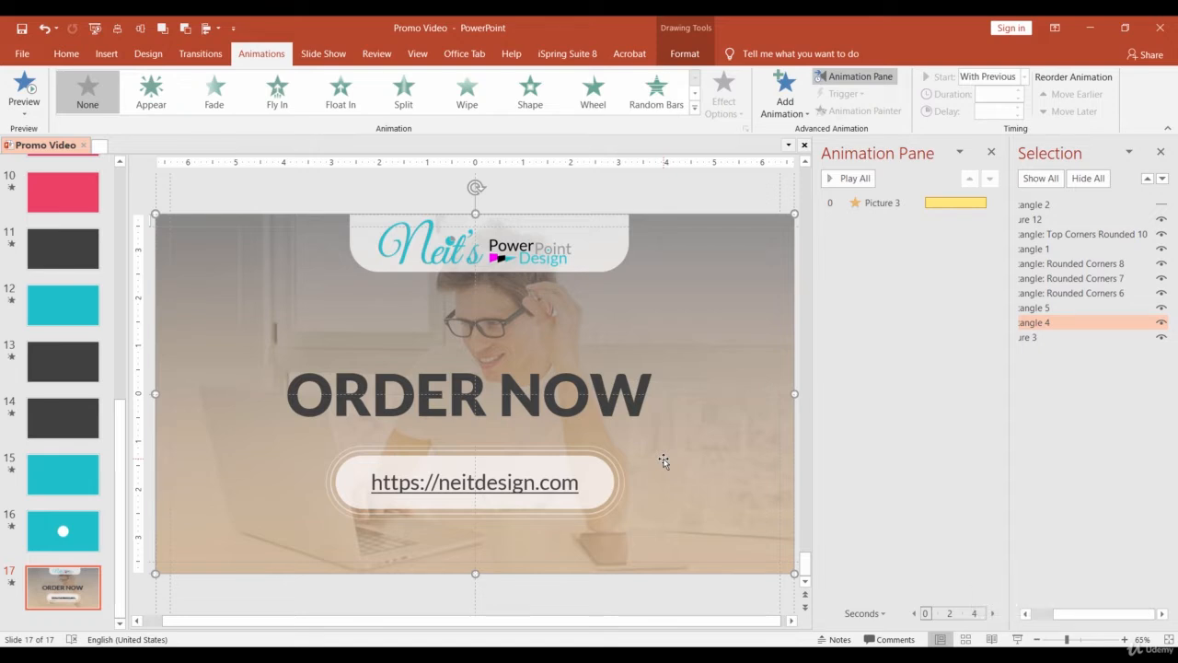
left_click(475, 482)
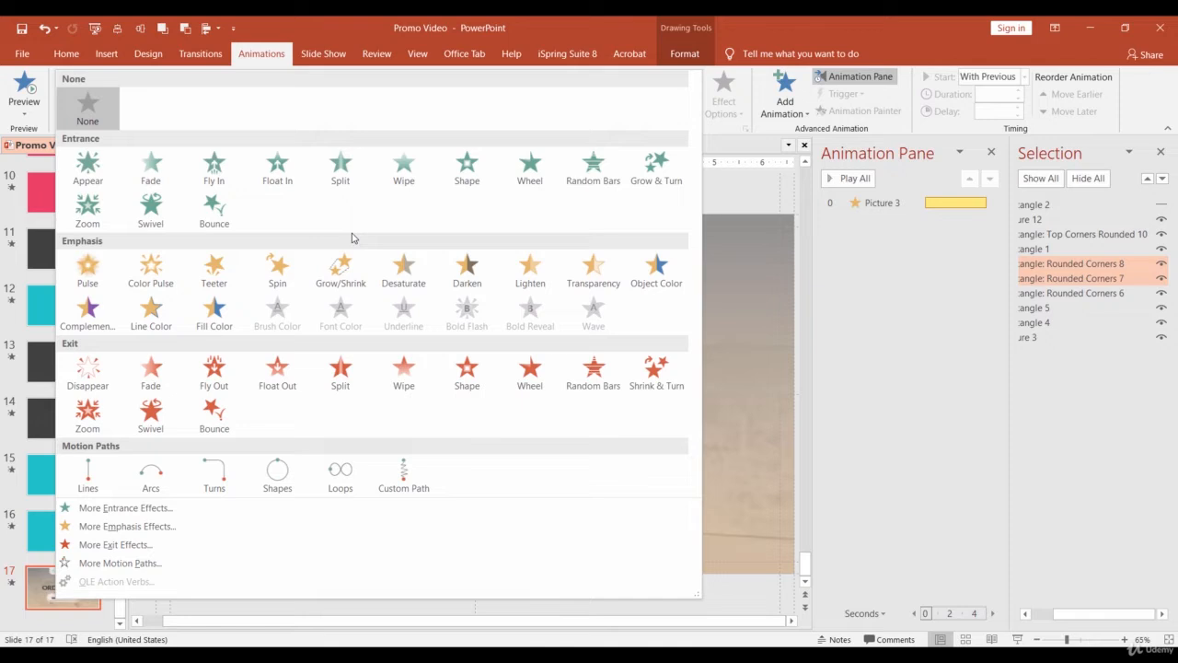
left_click(86, 269)
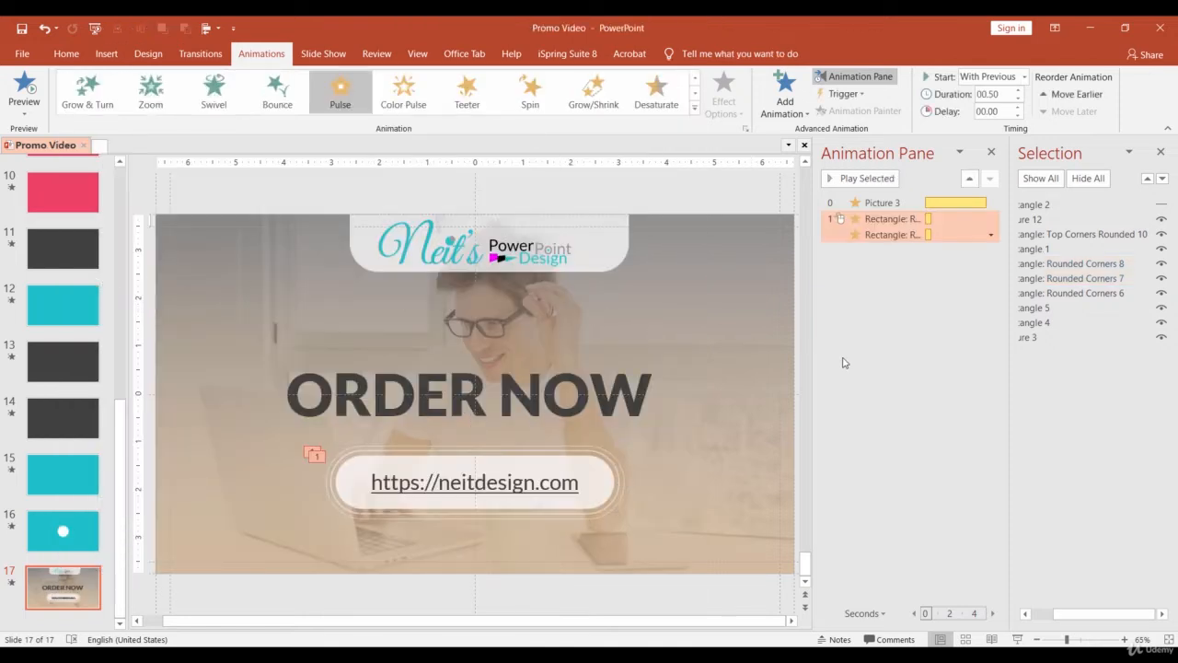
left_click(1020, 77)
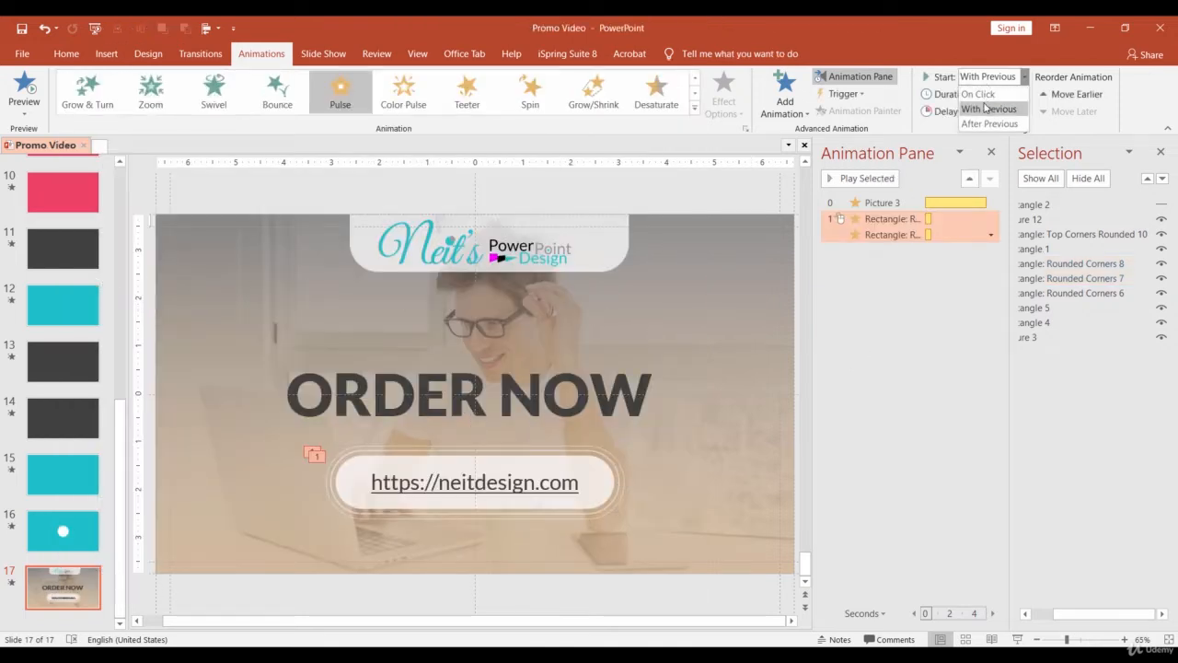
mouse_move(987, 111)
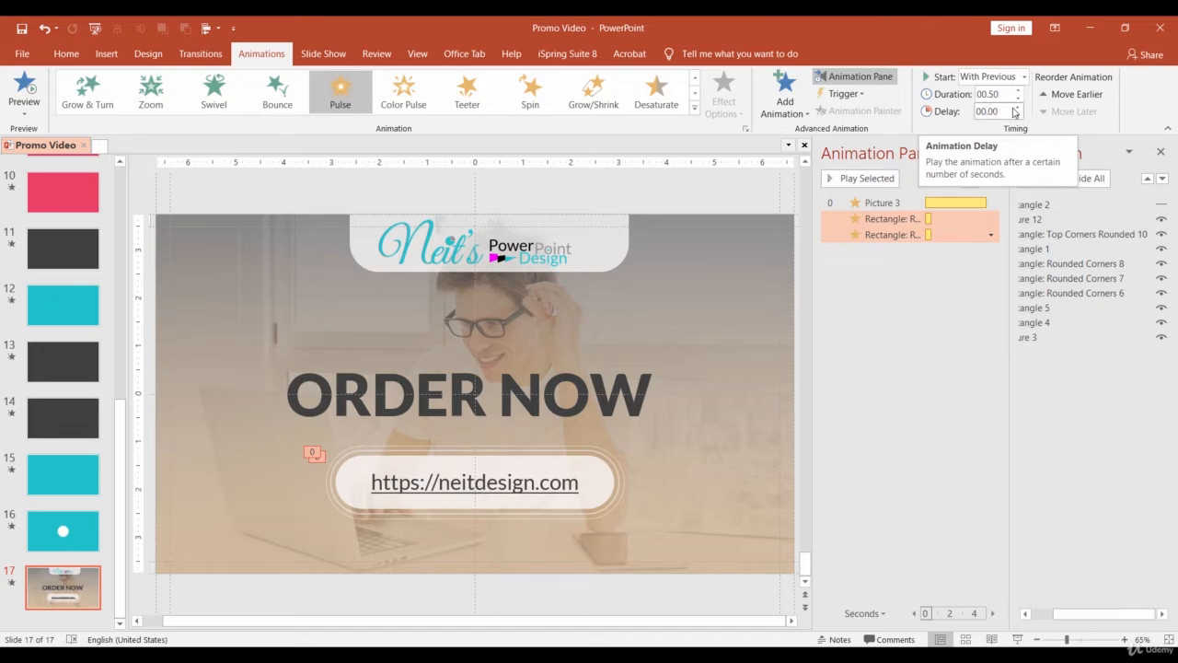
left_click(1016, 107)
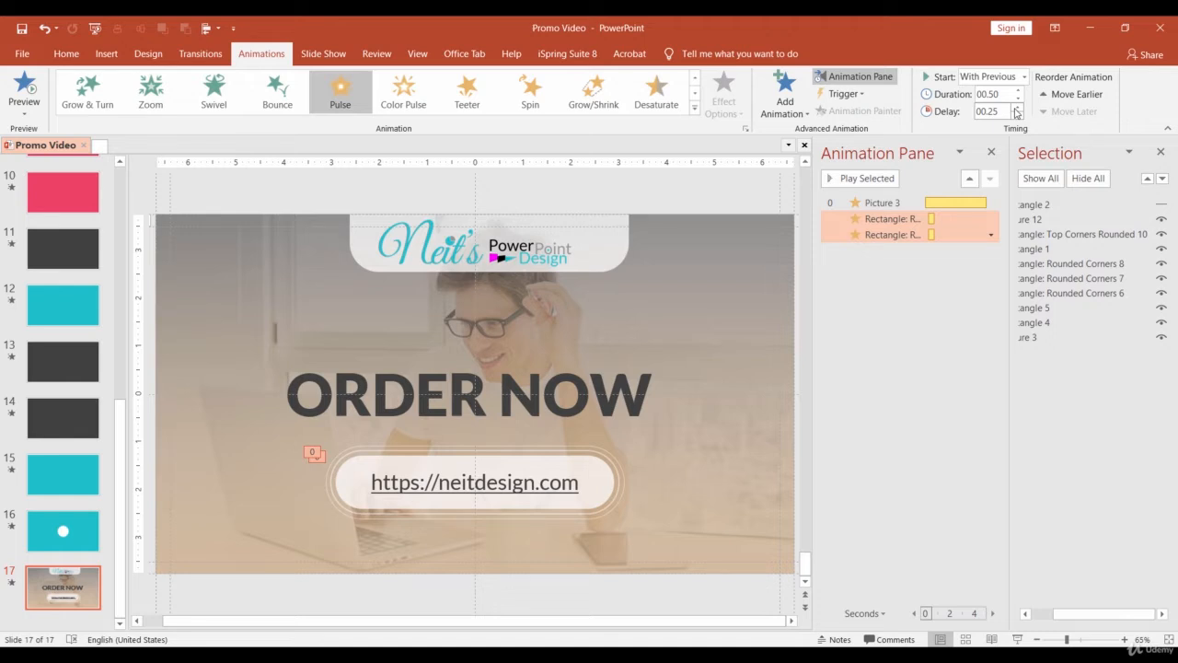
Set the Pulse animation to repeat in its Timing settings
left_click(990, 217)
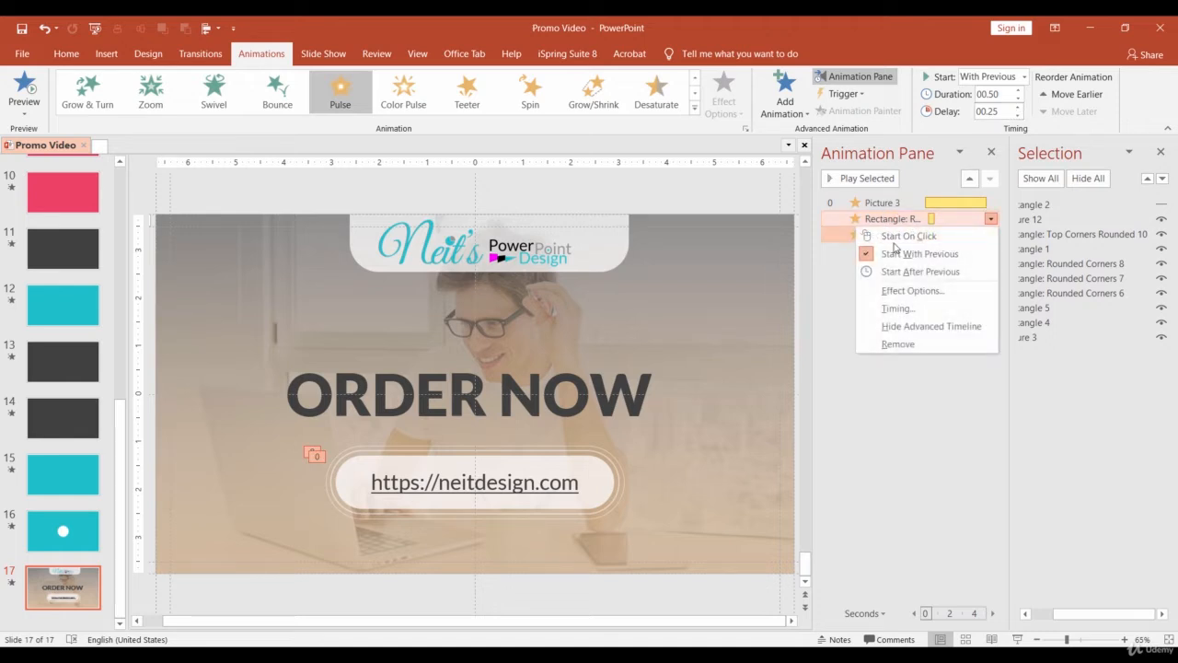
left_click(898, 309)
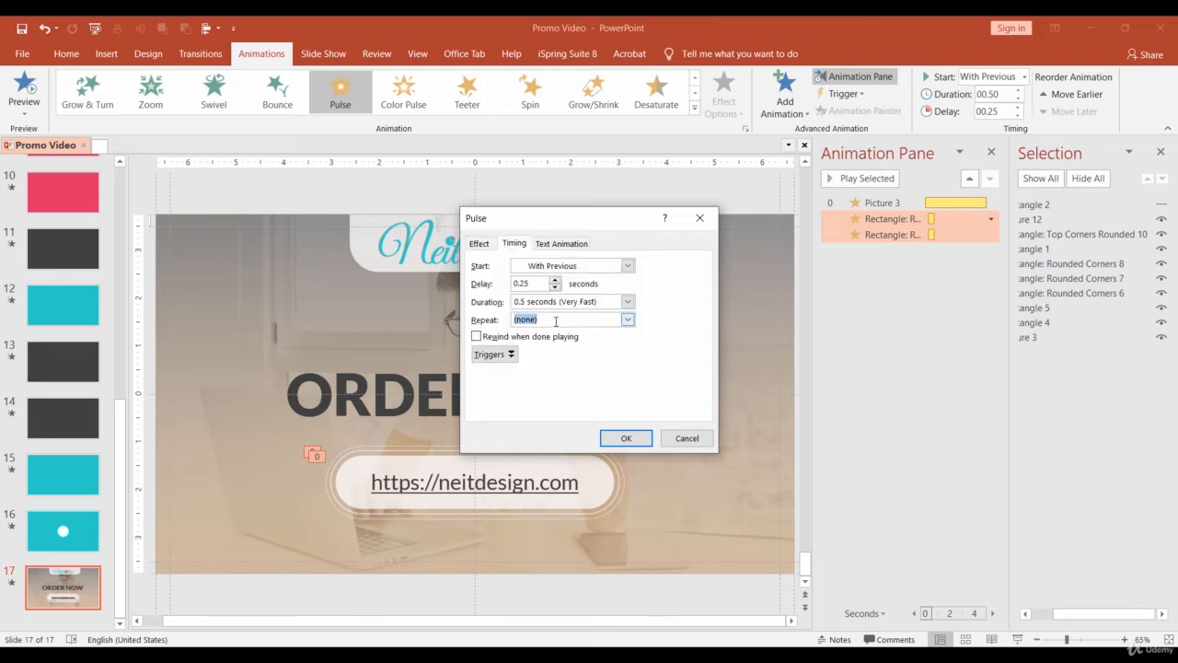
left_click(626, 438)
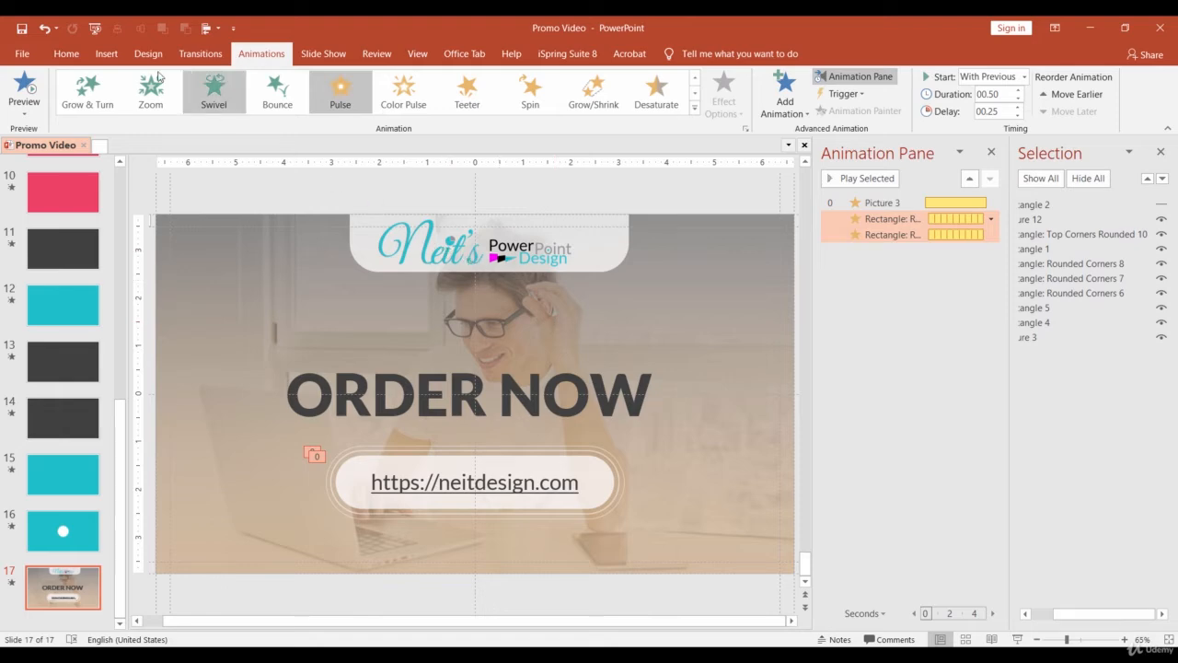
left_click(247, 93)
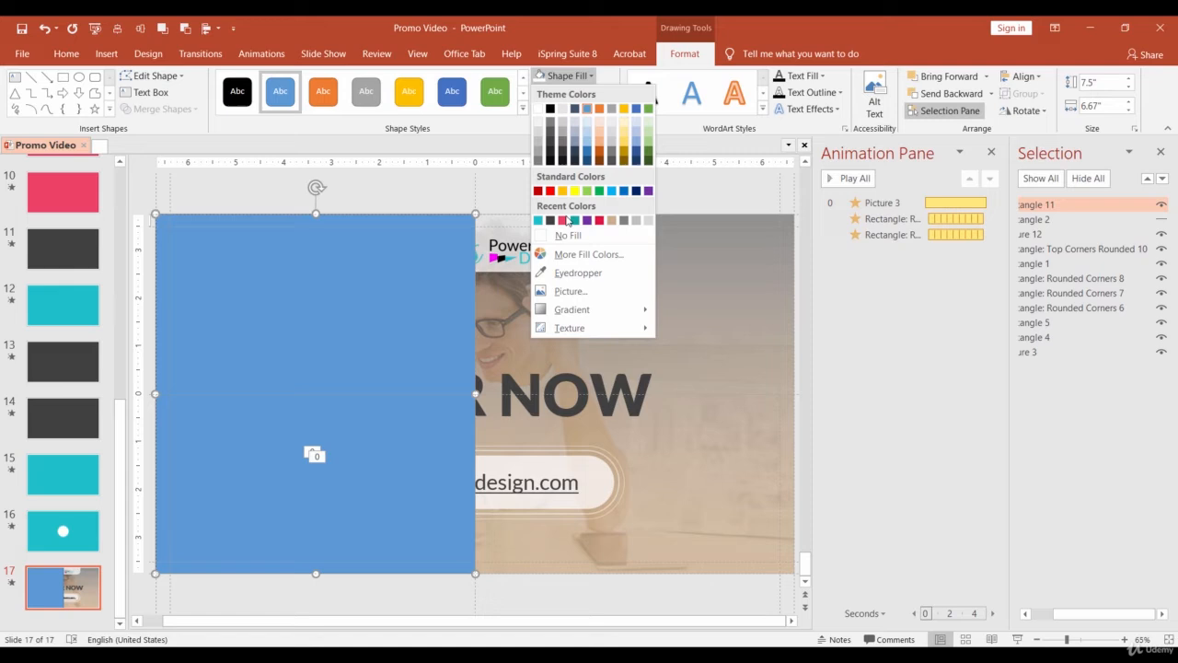
Make the covering rectangles pink with no outline and set their Fly In direction
left_click(575, 221)
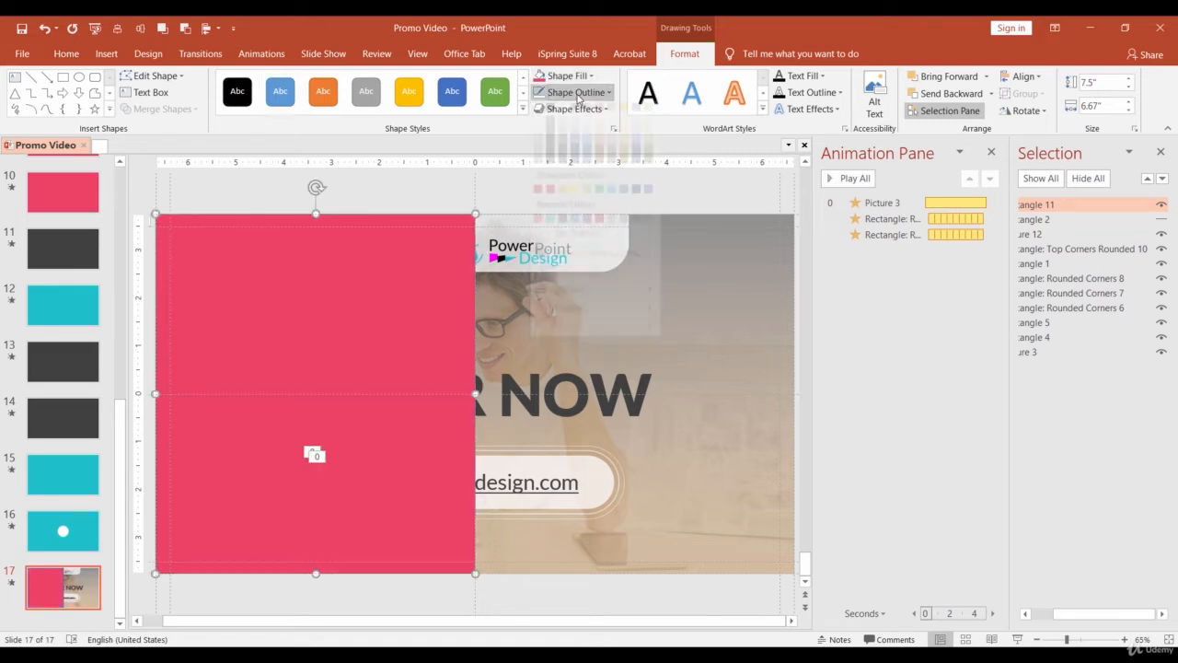
left_click(571, 92)
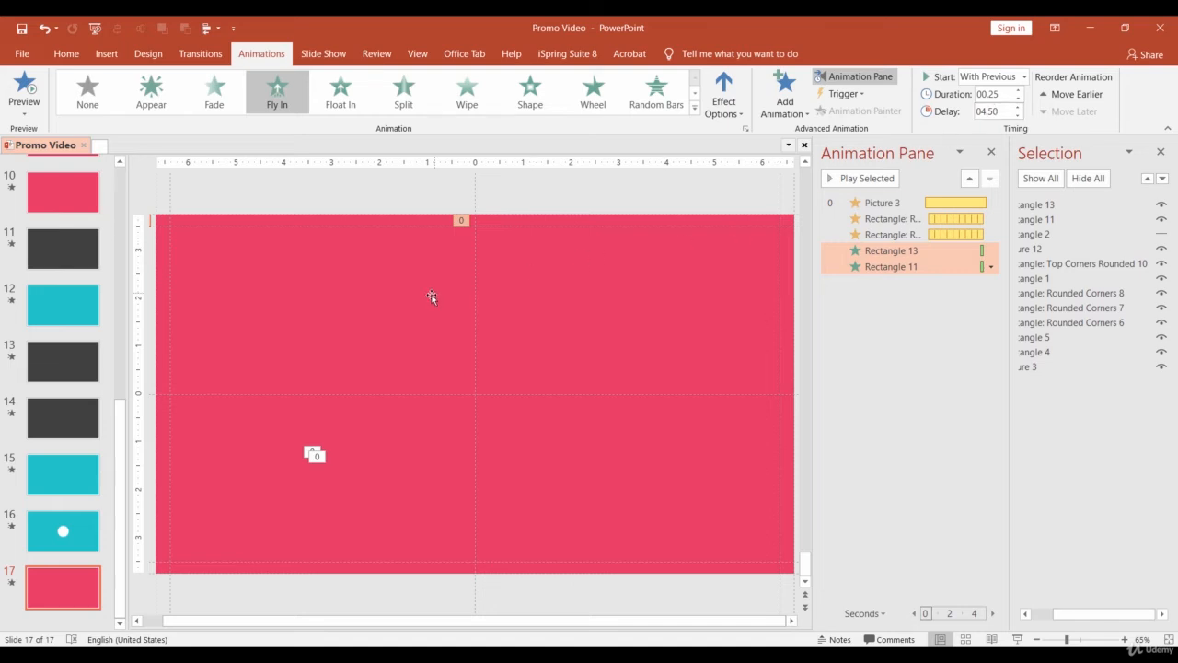
left_click(723, 92)
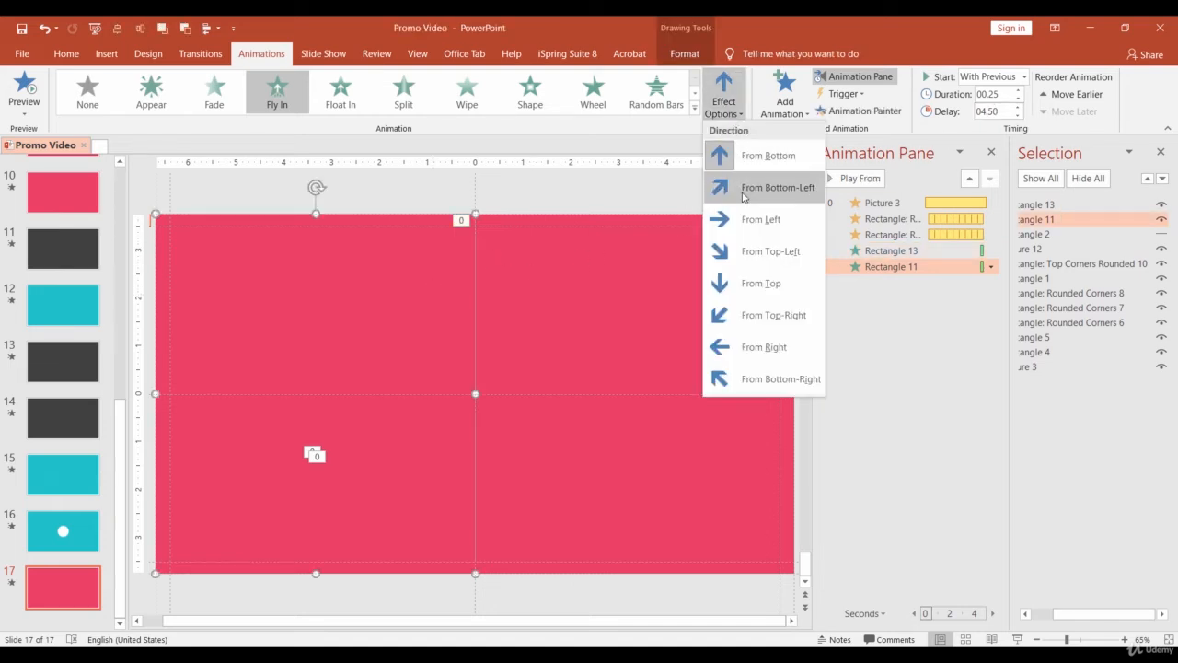
left_click(777, 188)
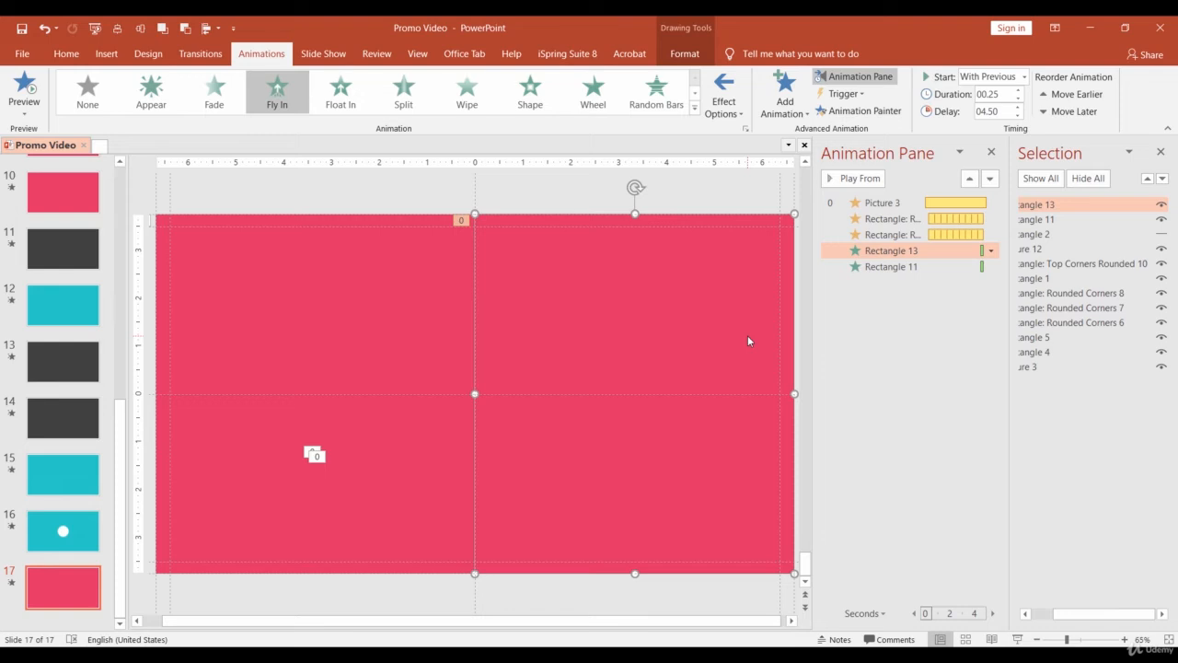
mouse_move(723, 320)
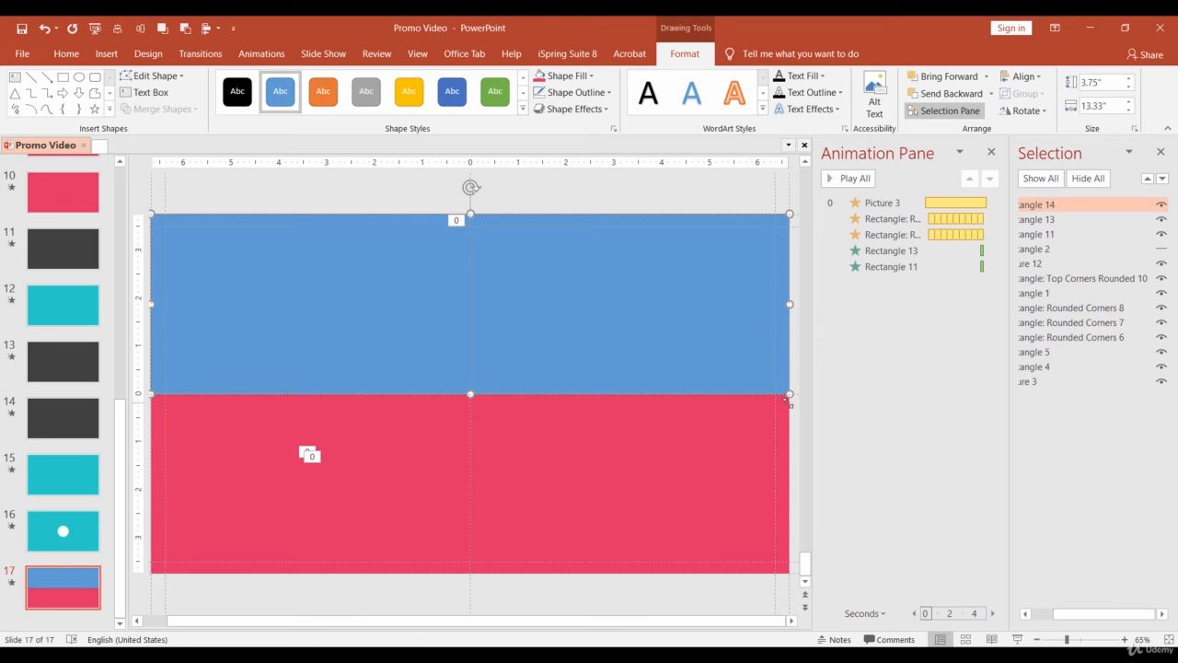
Fill the new rectangle dark gray and remove its outline
left_click(589, 75)
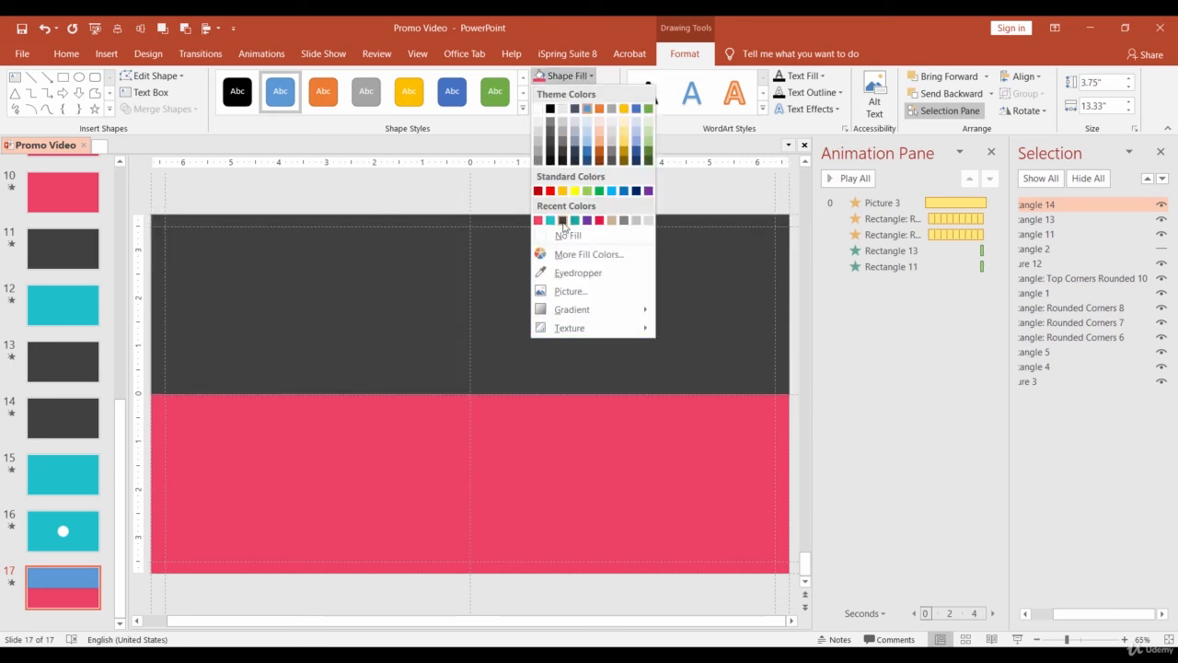
left_click(567, 234)
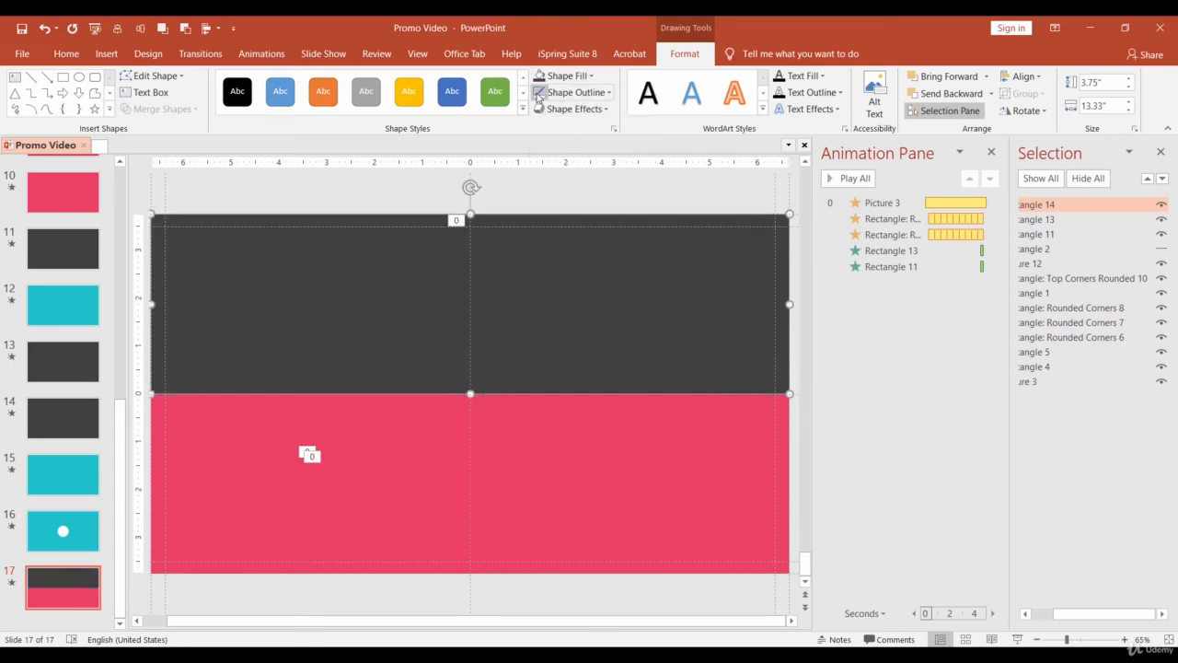
left_click(598, 438)
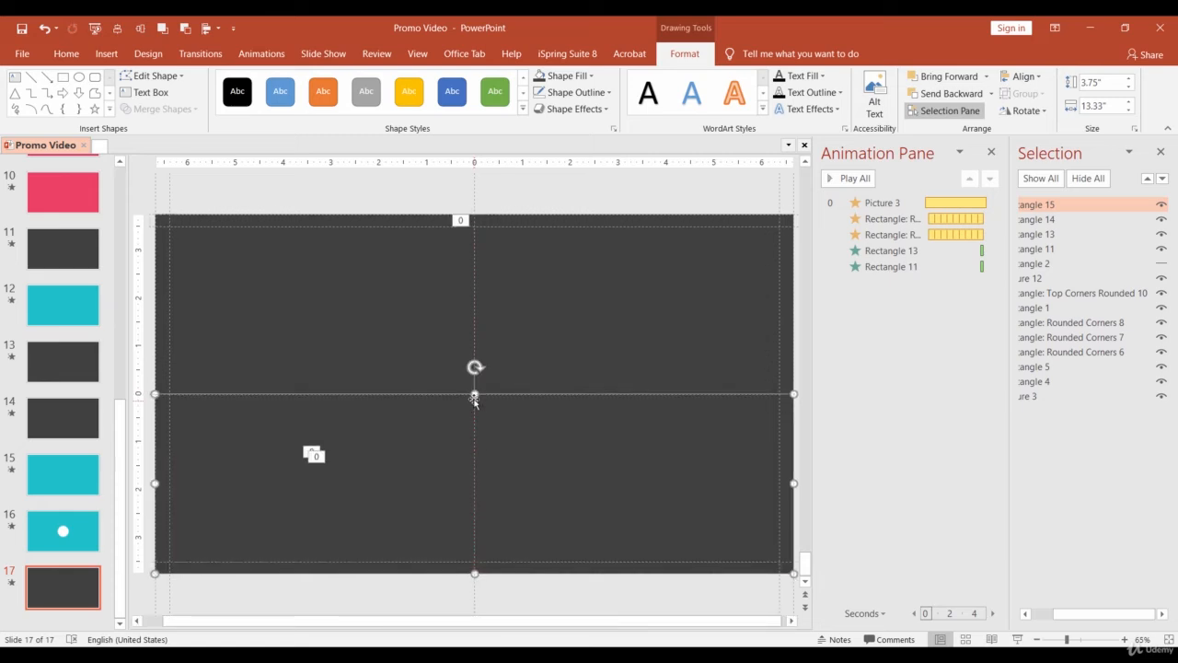
Give both gray rectangles a Fly In entrance delayed 4.75 s and set its direction
left_click(262, 54)
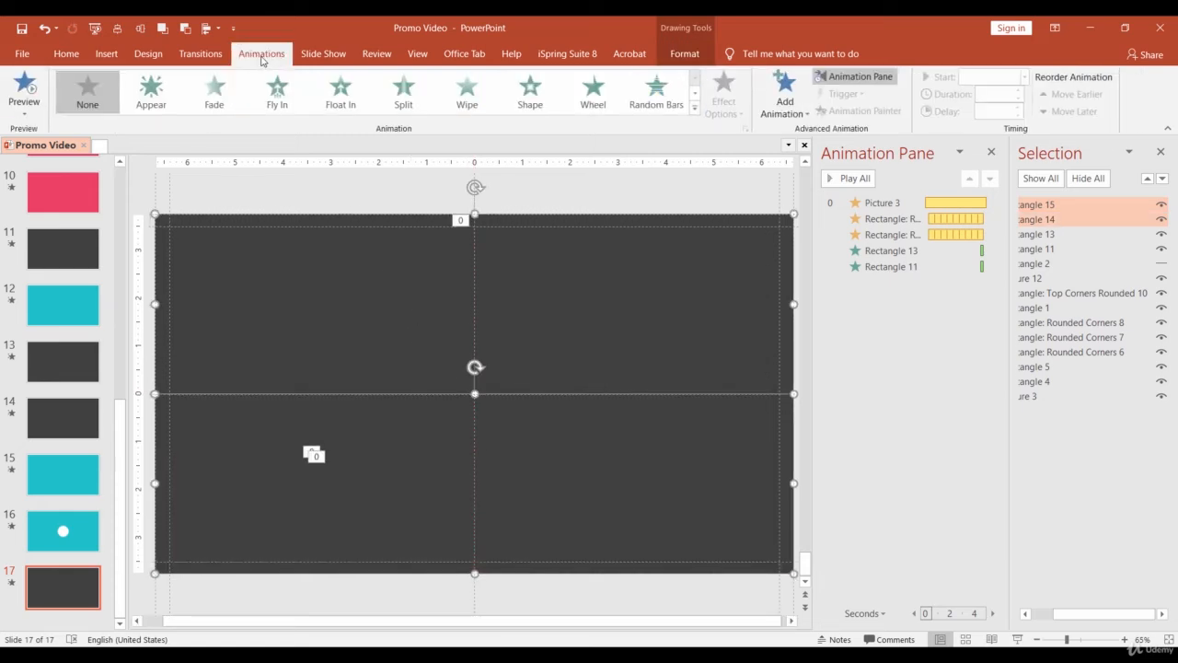
left_click(277, 92)
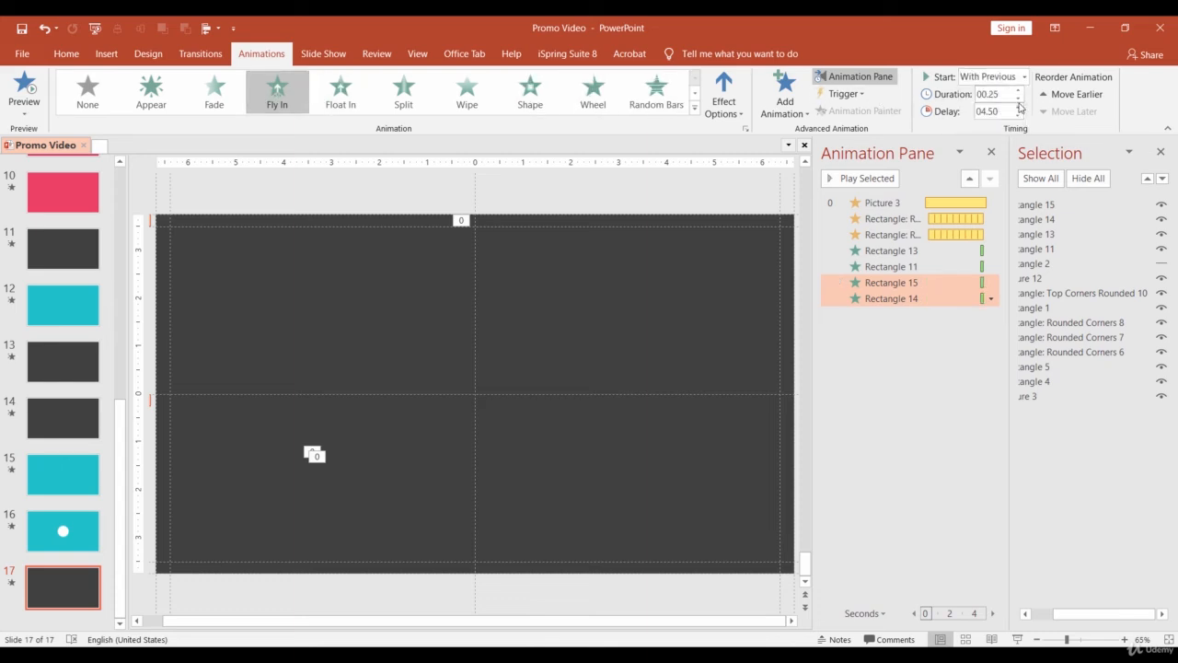
left_click(1018, 107)
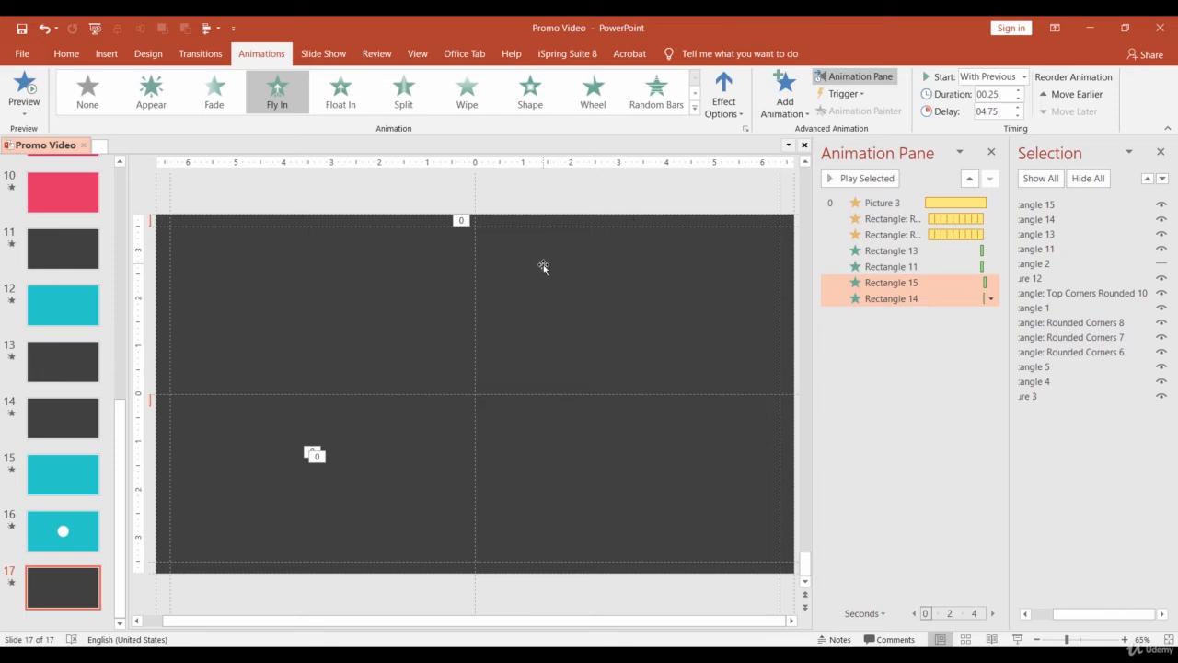
left_click(724, 93)
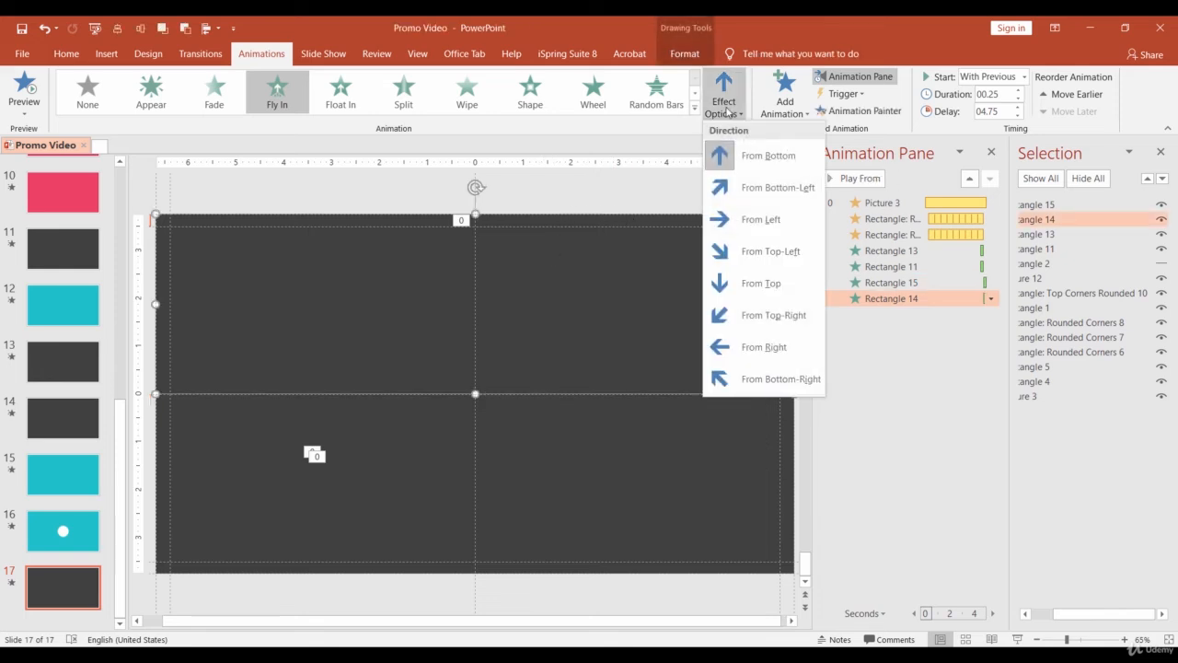
left_click(759, 282)
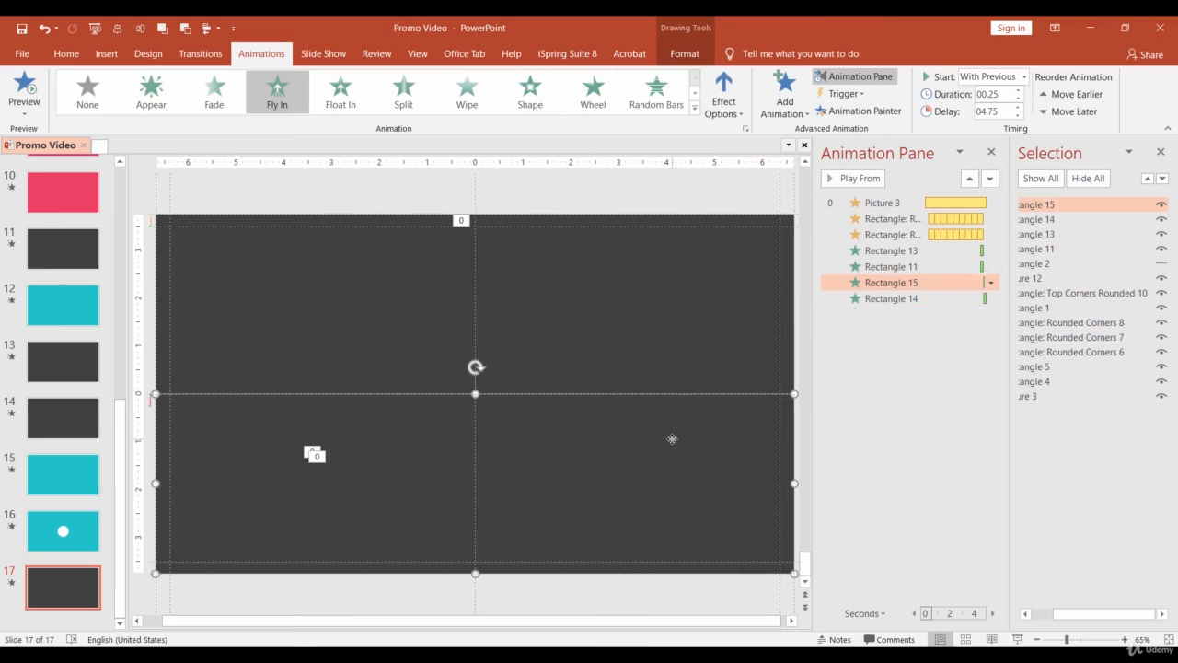
mouse_move(891, 412)
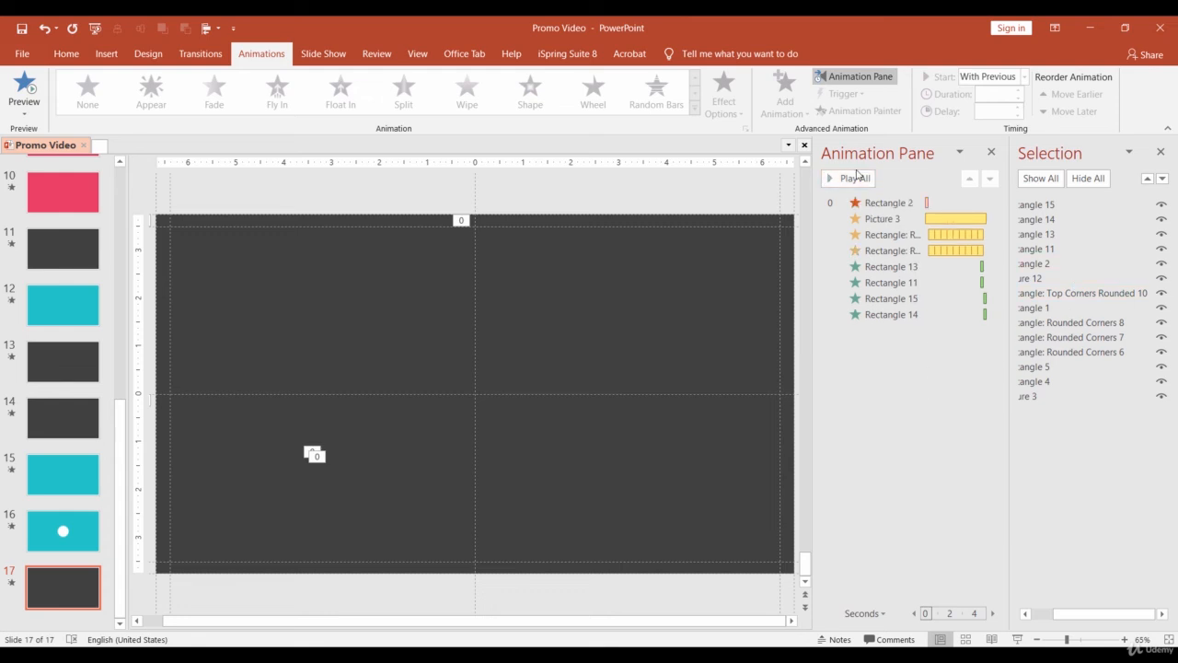
left_click(854, 177)
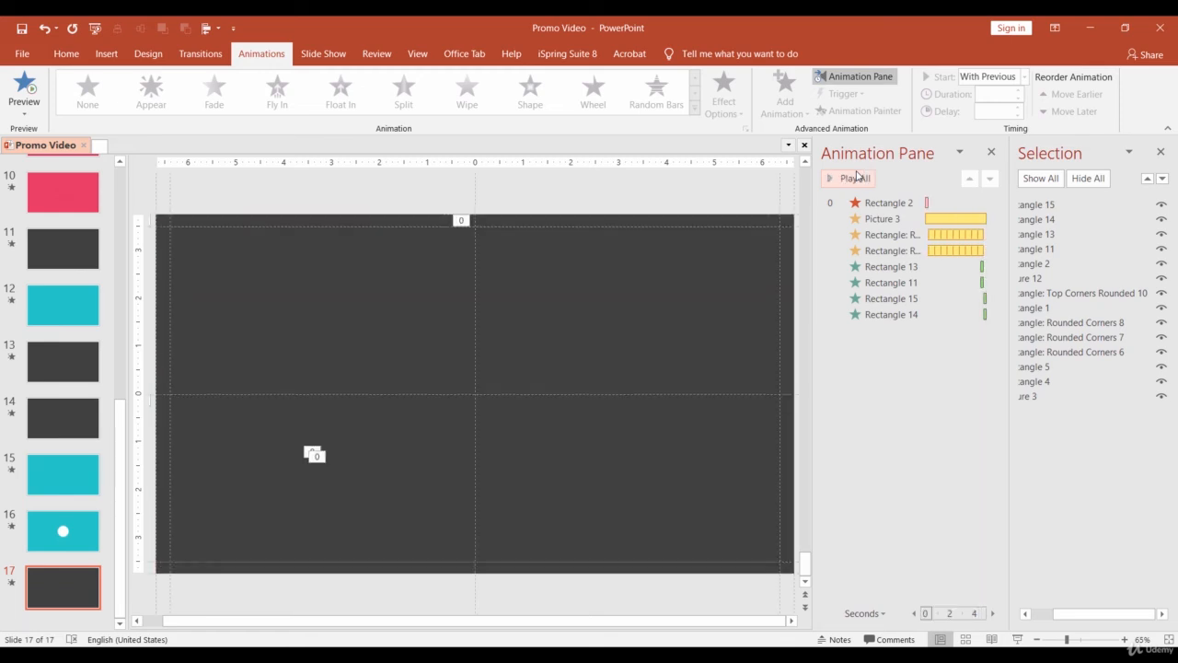
left_click(199, 53)
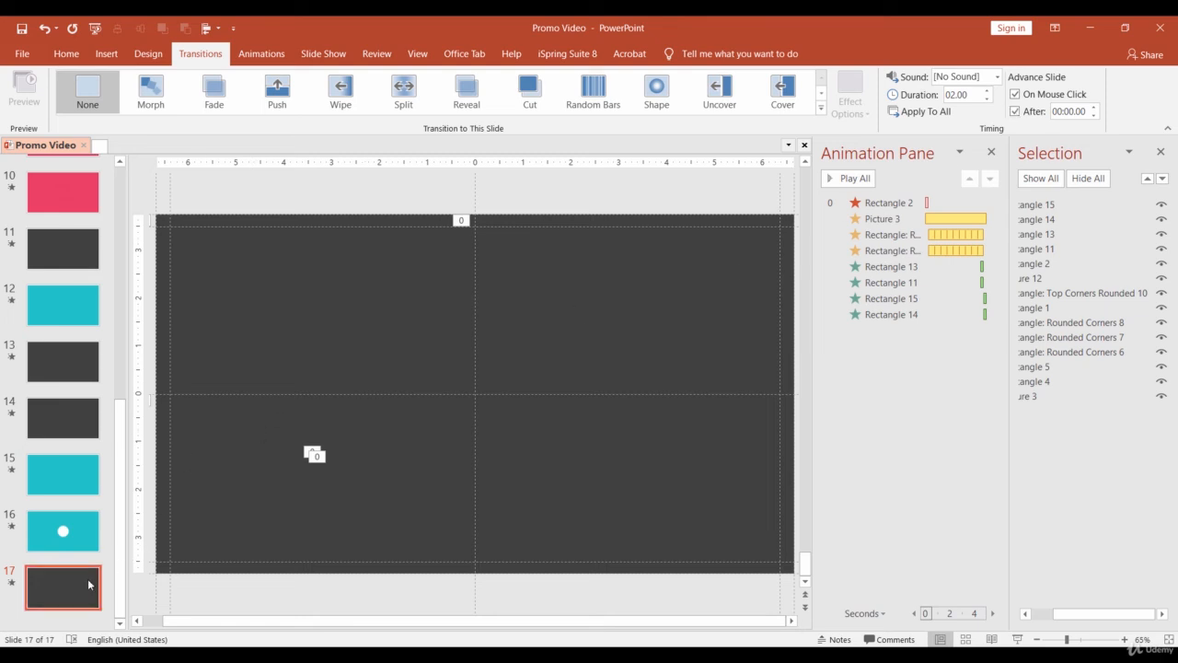
Review slides 14, 4, 2, 1, 10 and 16, then return to slide 17
left_click(63, 417)
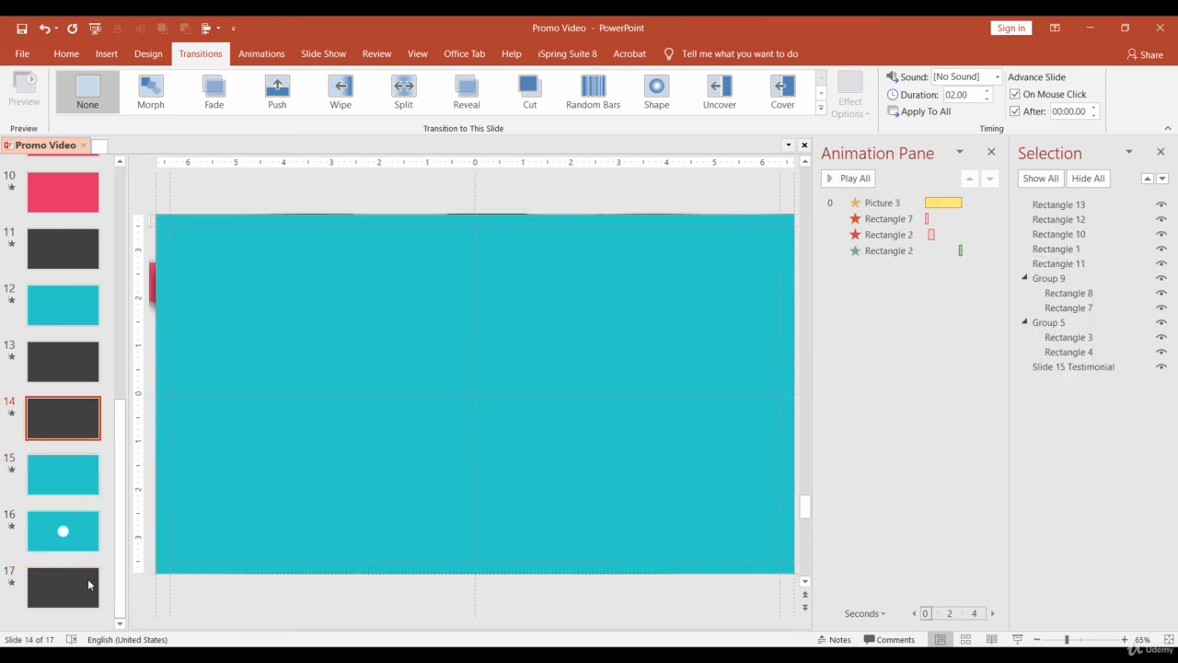
left_click(63, 248)
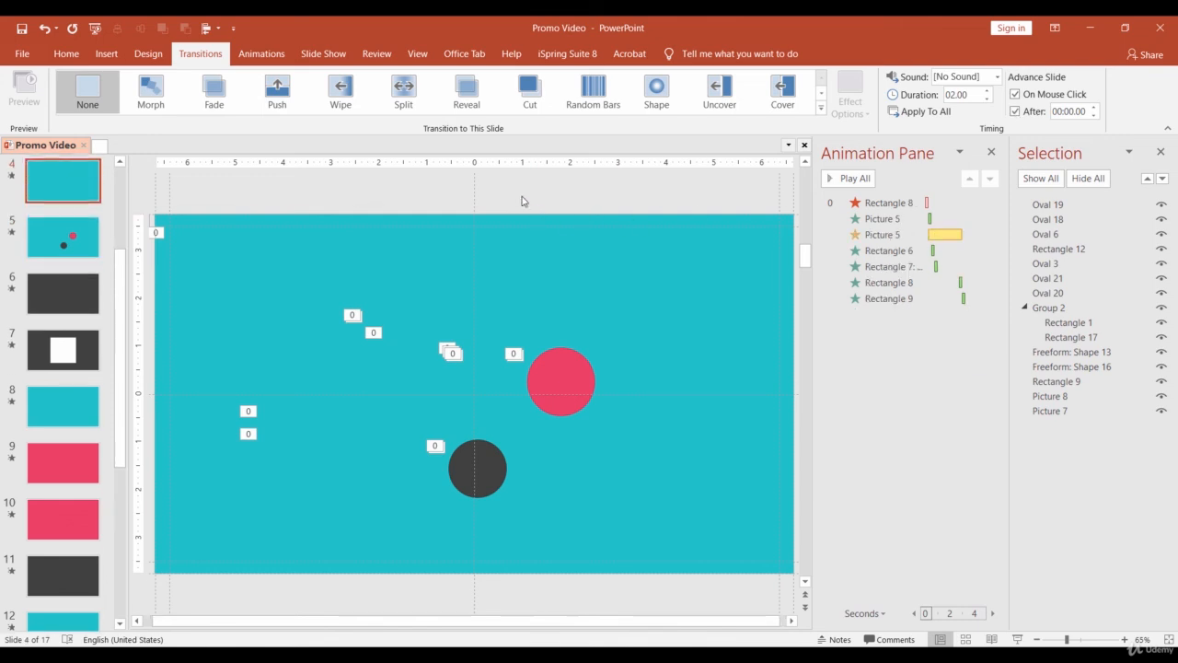
left_click(63, 187)
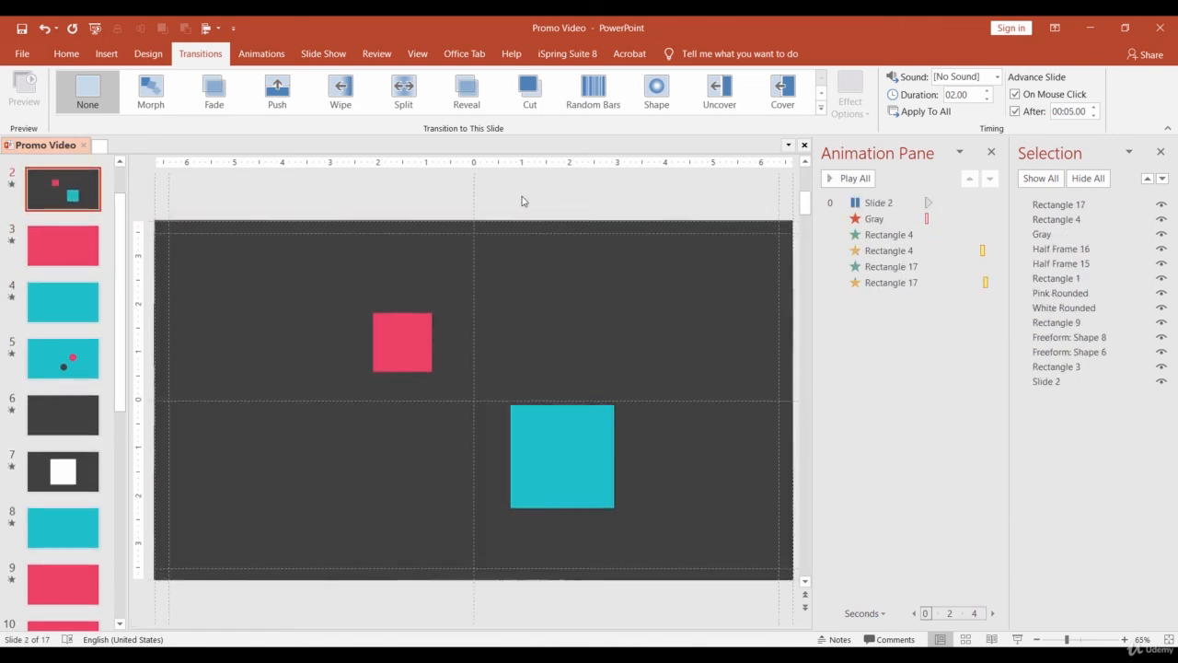
left_click(62, 187)
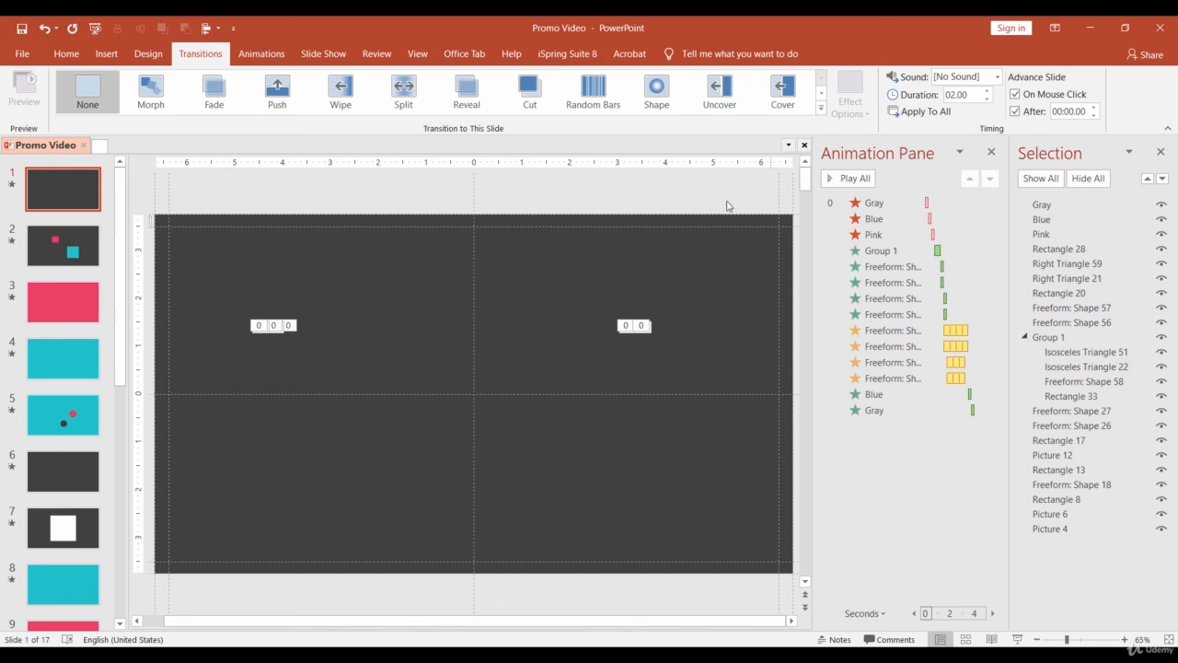
left_click(63, 301)
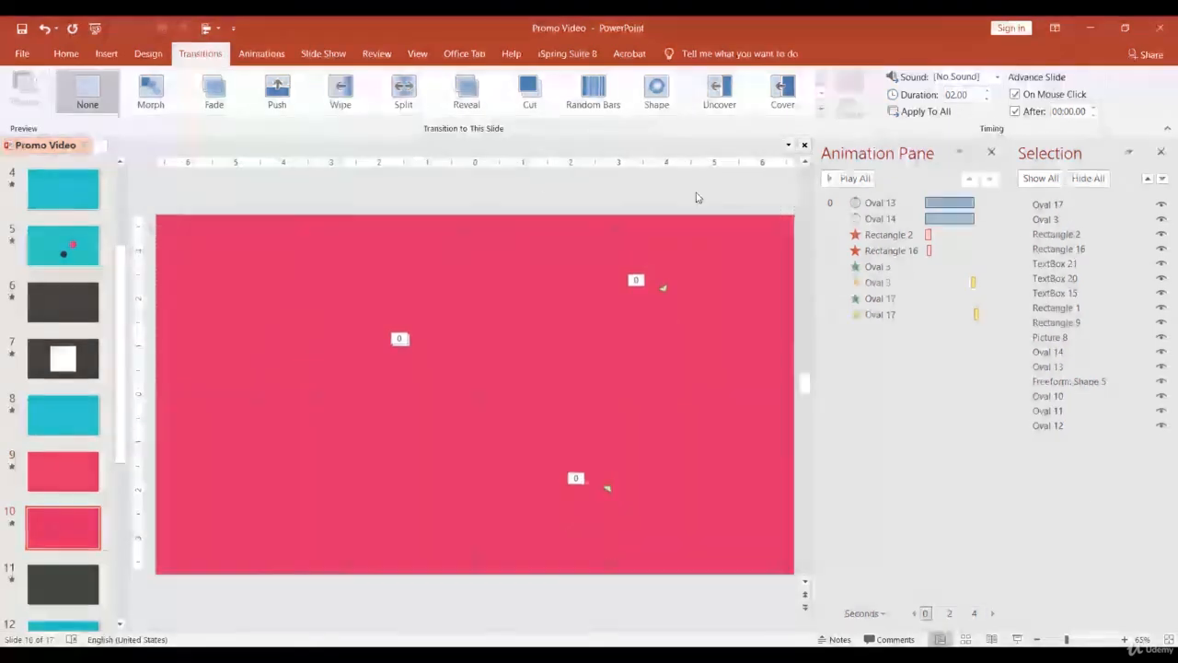
left_click(63, 530)
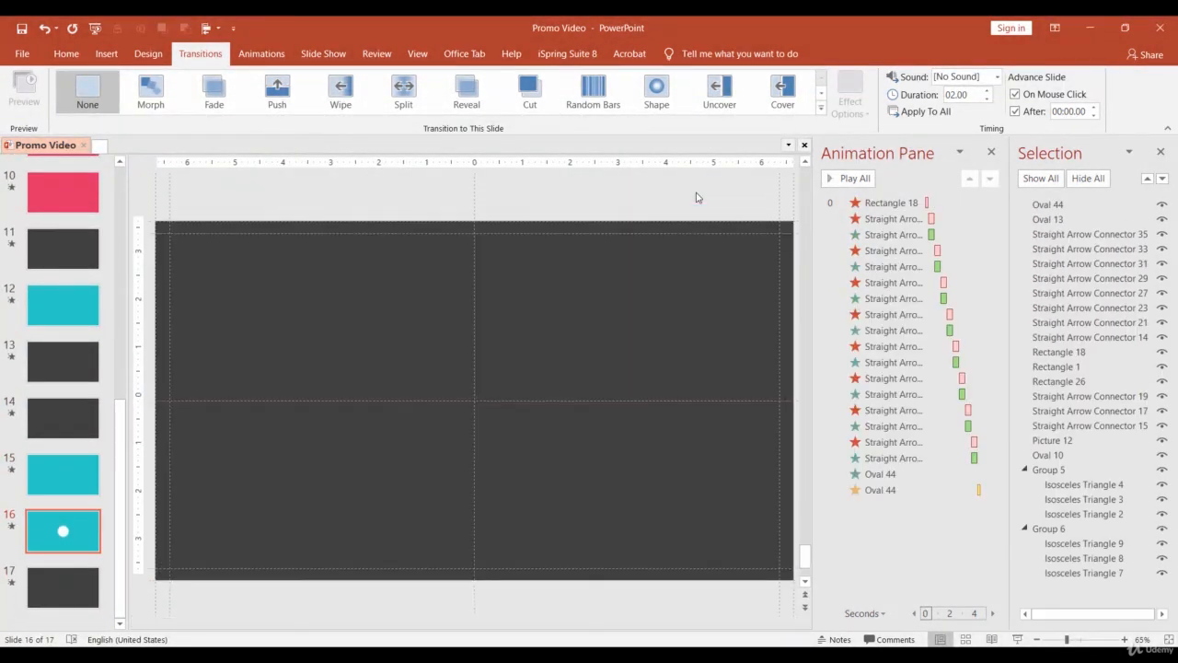
left_click(62, 586)
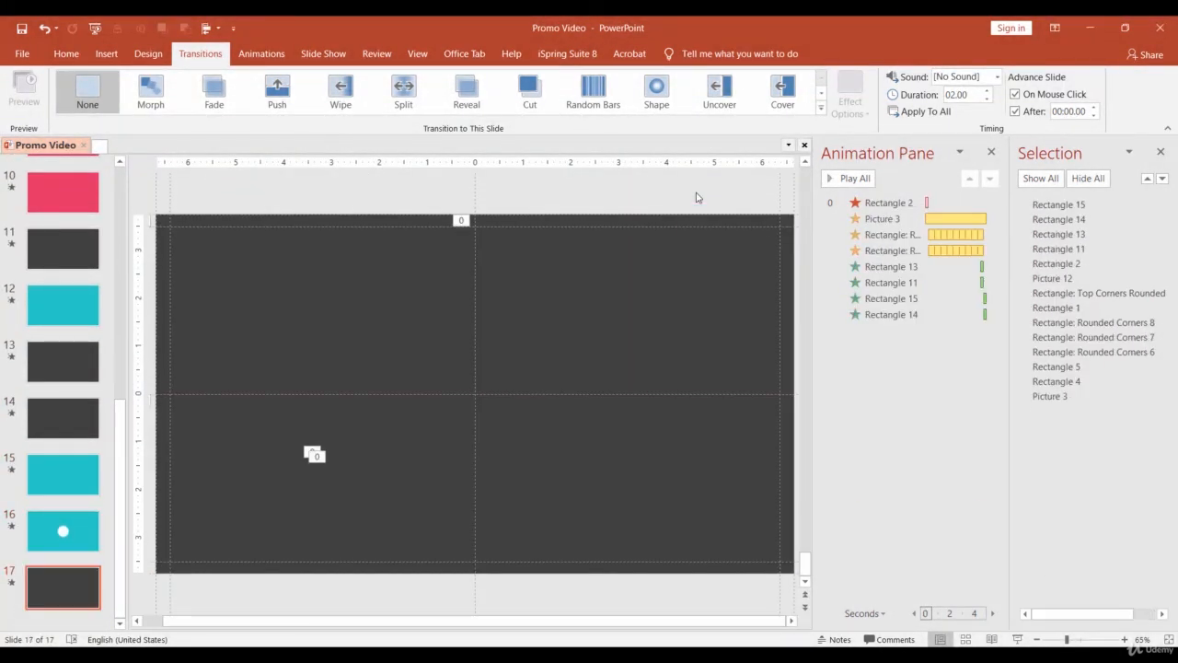